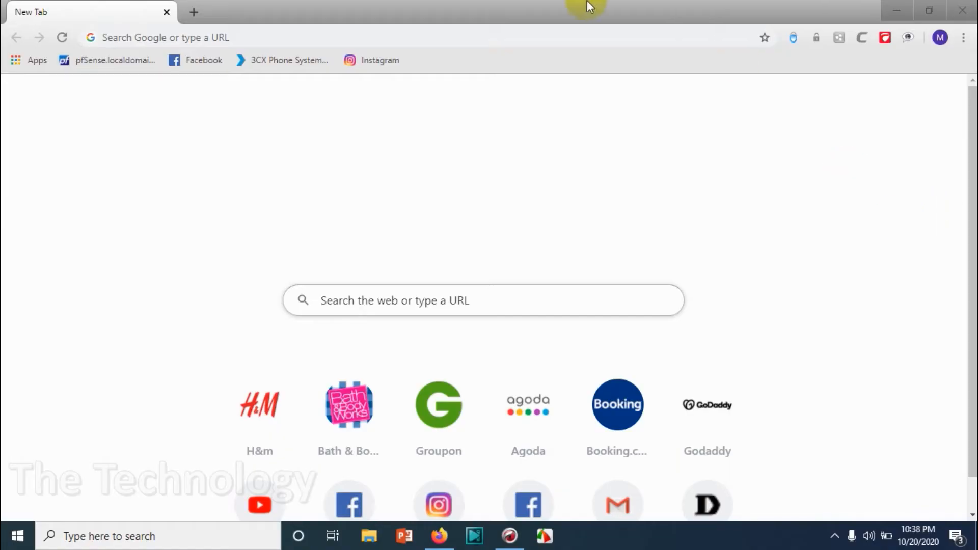
# Load gmail.com in the Chrome address bar to reach the Gmail inbox
pyautogui.click(555, 37)
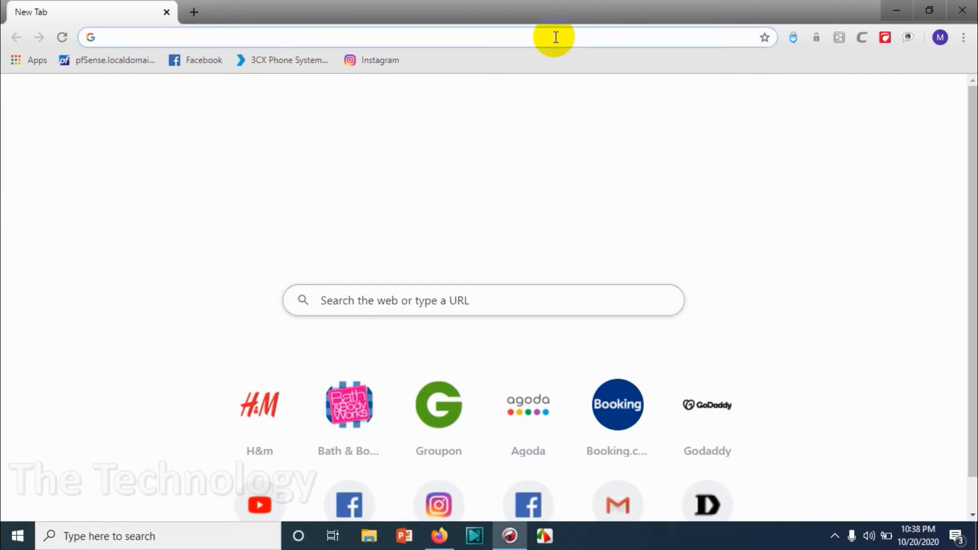
pyautogui.write('gmail.com')
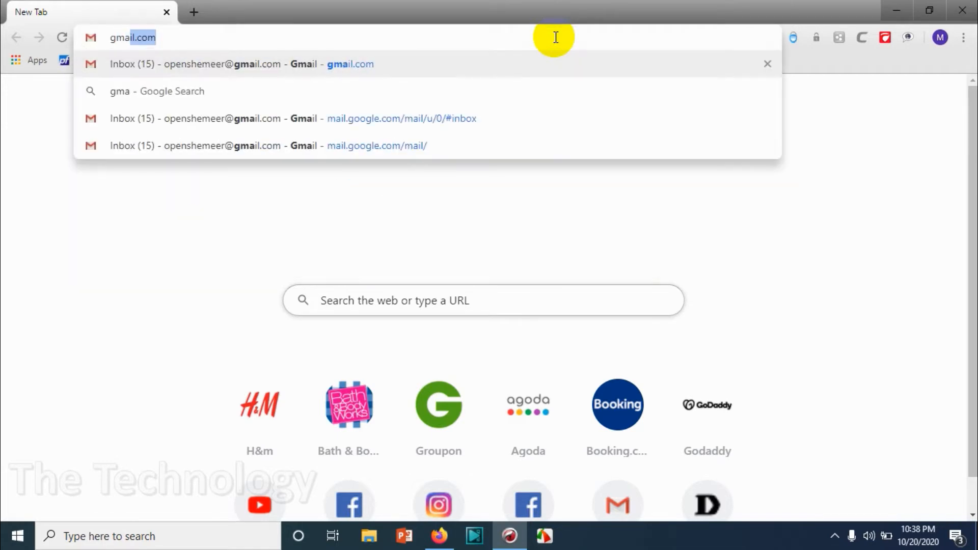
pyautogui.press('Enter')
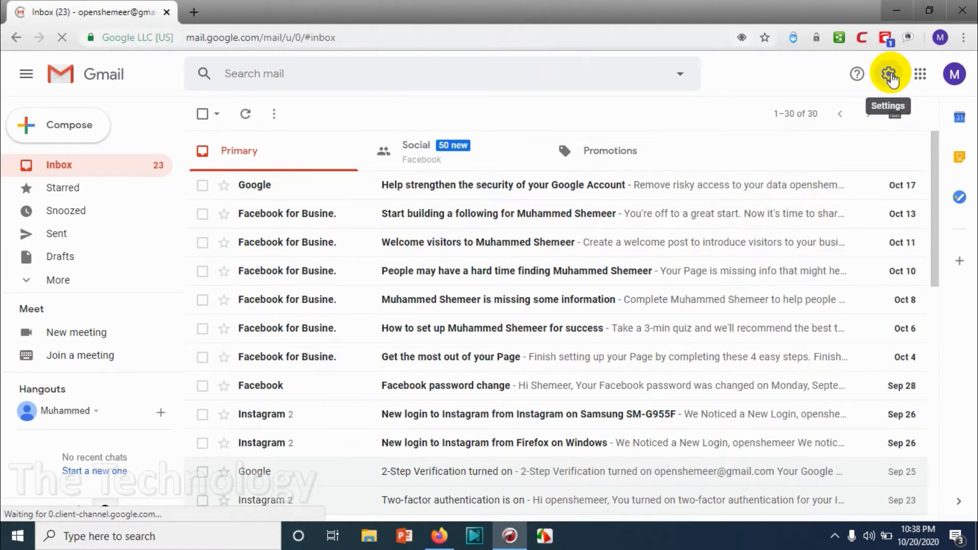
# Reach Gmail's full settings page via the gear icon and 'See all settings'
pyautogui.click(887, 74)
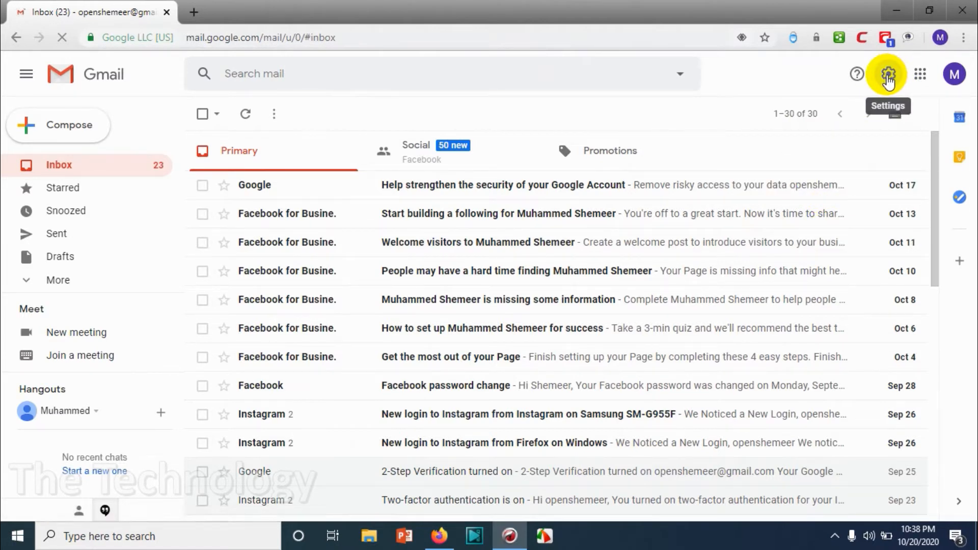
pyautogui.click(886, 73)
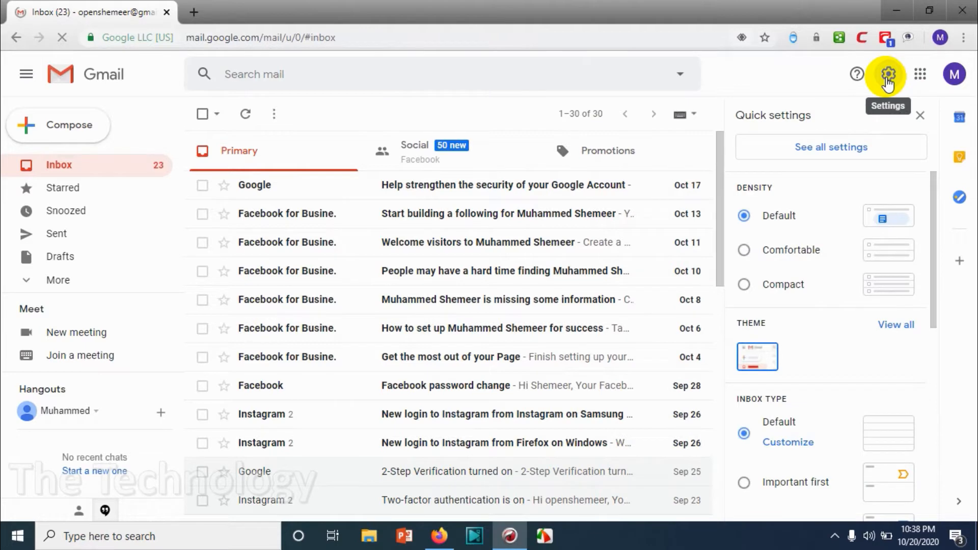
pyautogui.scroll(-3)
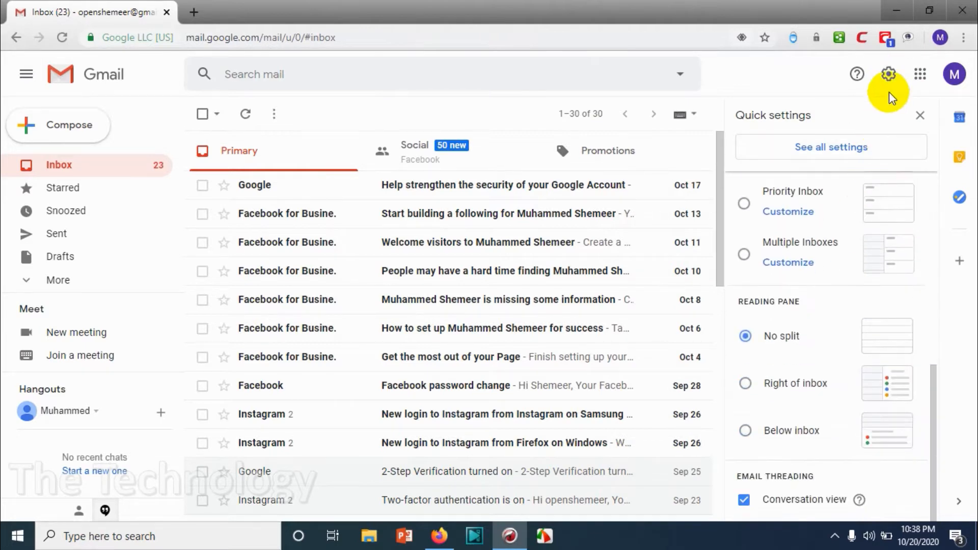
pyautogui.click(953, 73)
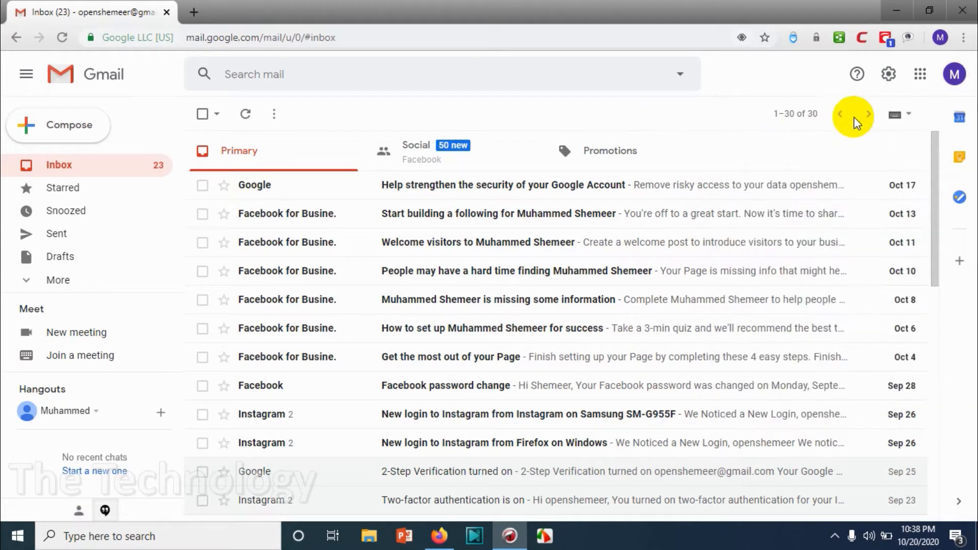
pyautogui.moveTo(889, 74)
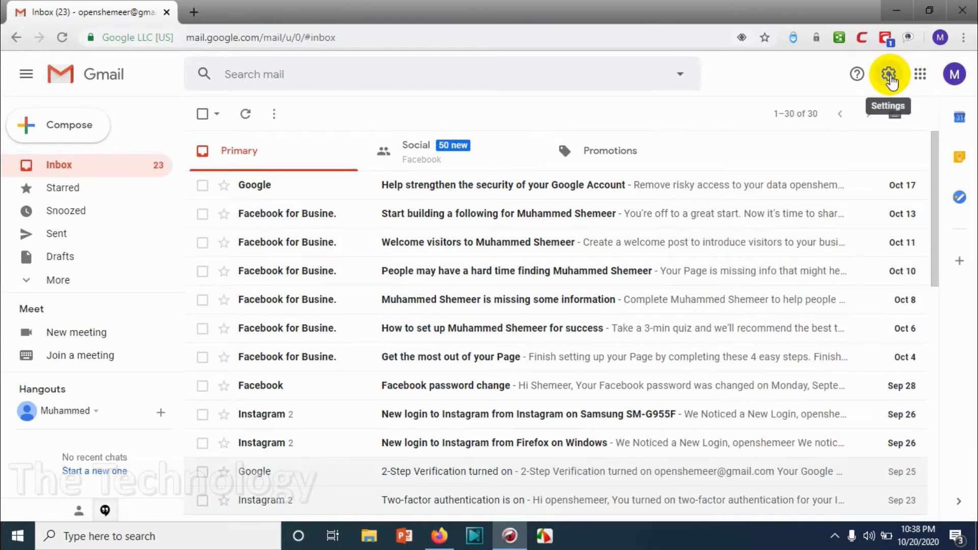
pyautogui.click(888, 73)
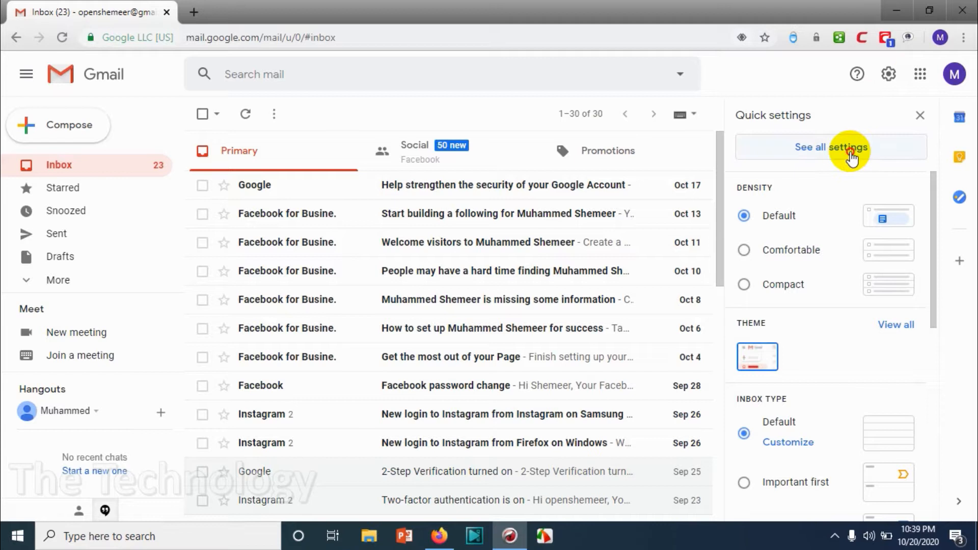
pyautogui.click(831, 147)
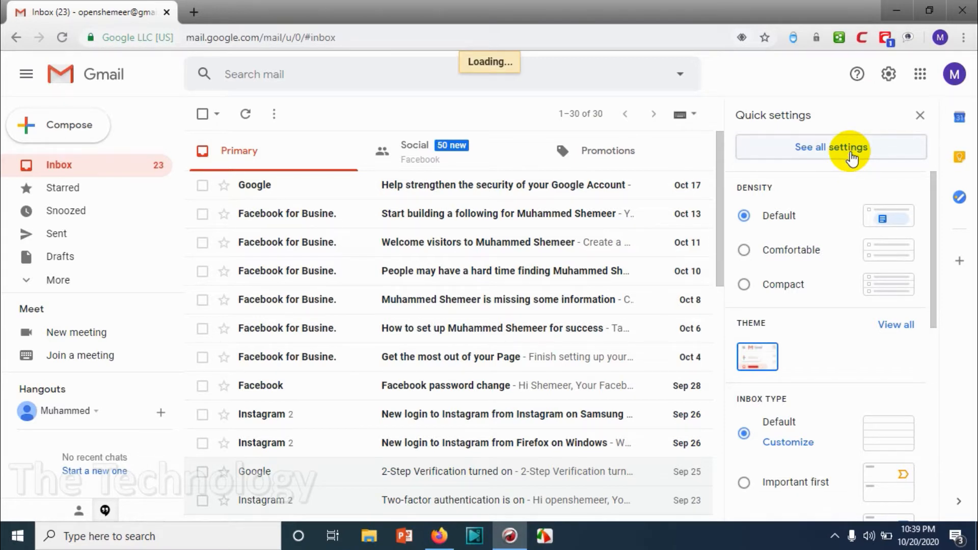
pyautogui.moveTo(845, 141)
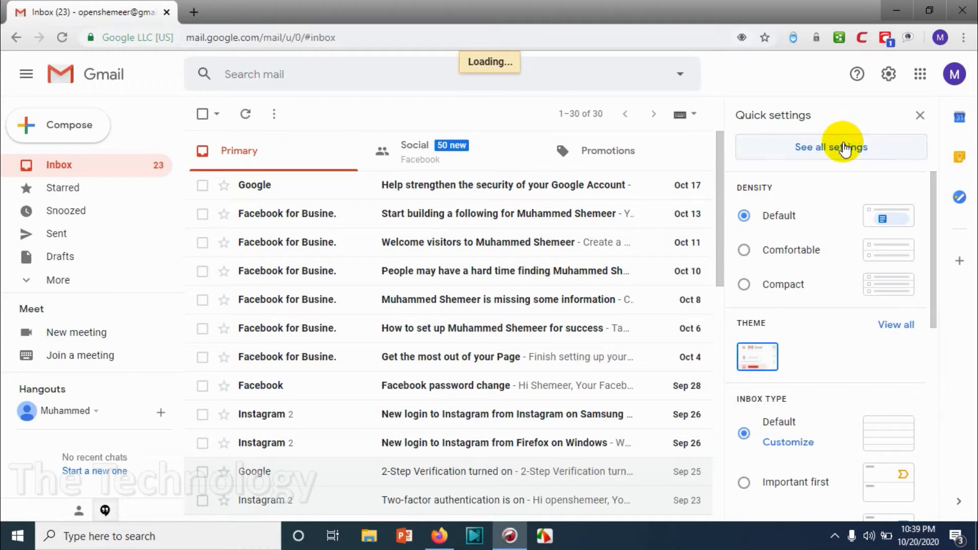
pyautogui.scroll(-3)
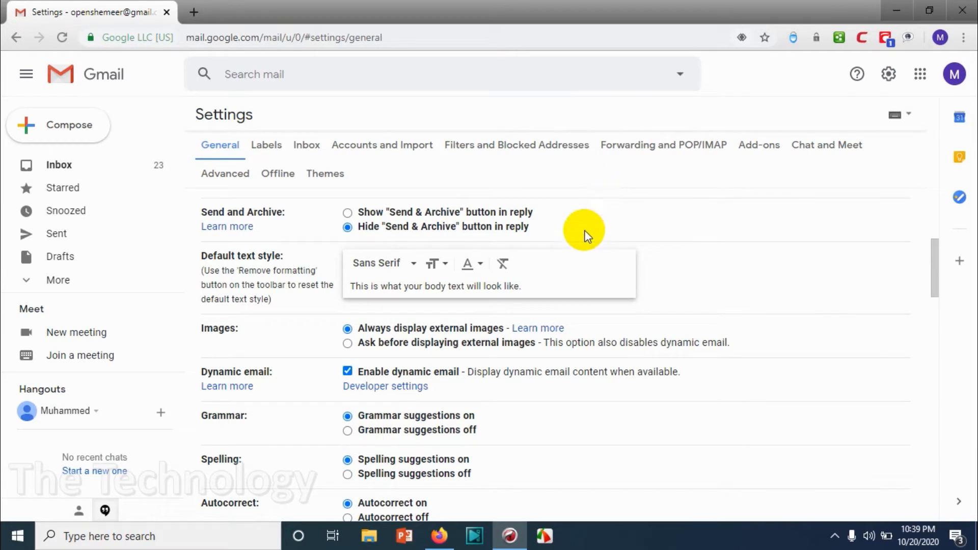
pyautogui.scroll(-3)
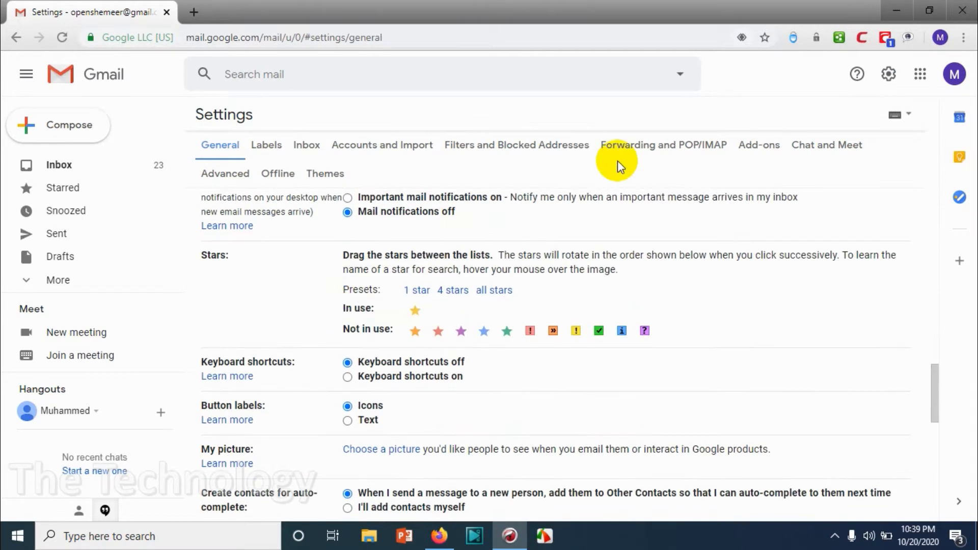
# Enable POP for all mail and IMAP access under Forwarding and POP/IMAP
pyautogui.click(663, 144)
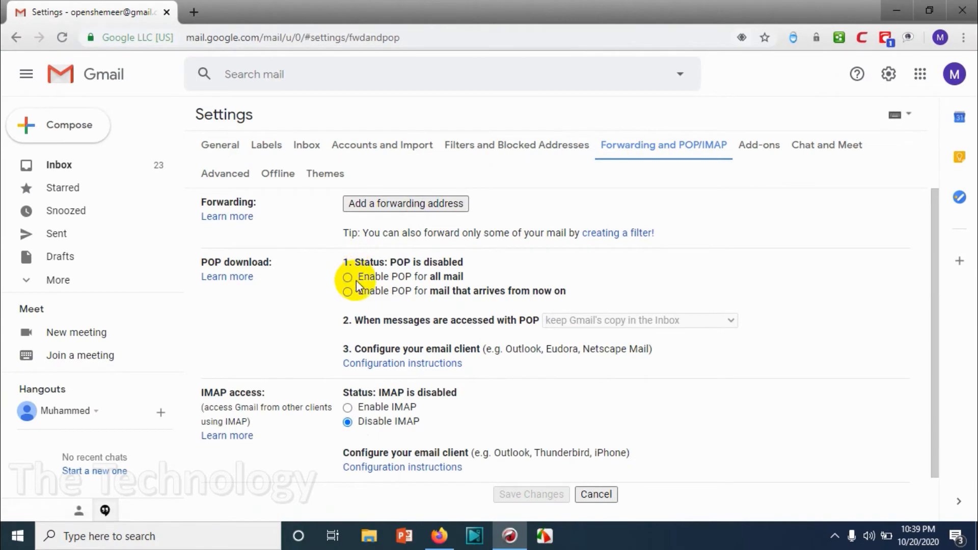
pyautogui.click(347, 276)
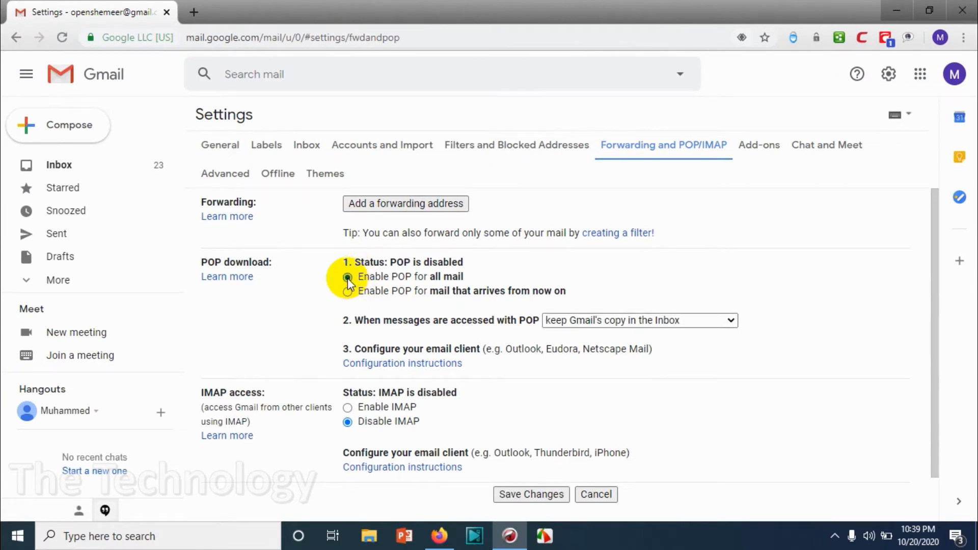
pyautogui.click(347, 278)
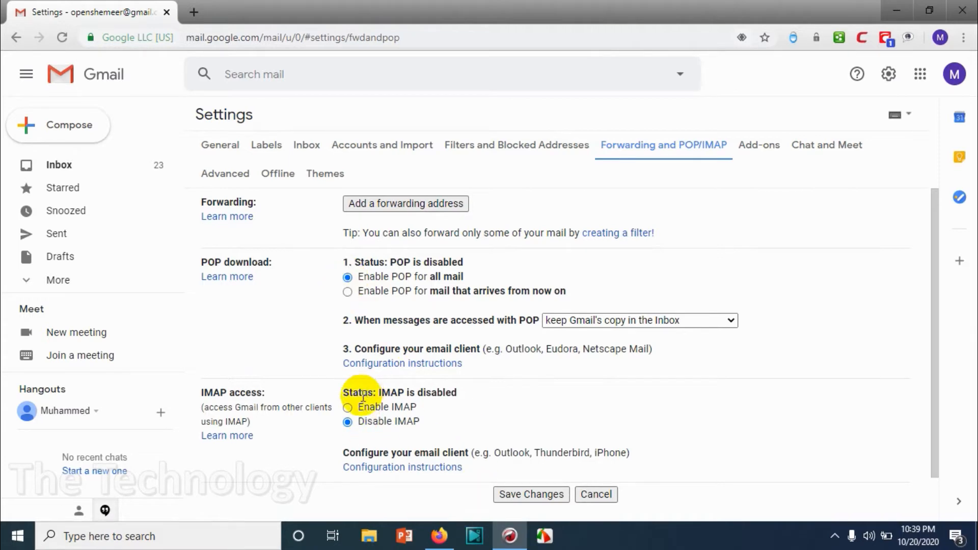
pyautogui.click(347, 406)
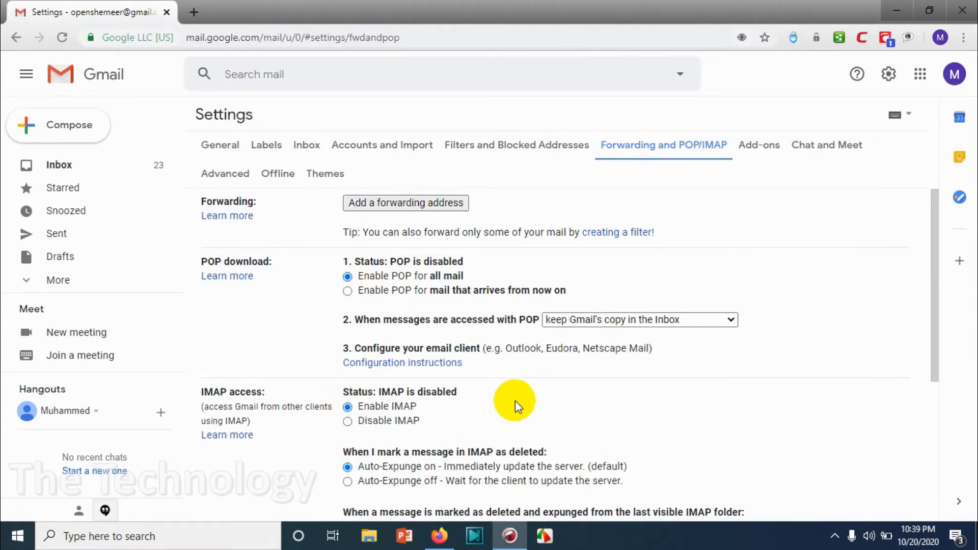
# Save the changed POP/IMAP settings, returning to the inbox
pyautogui.scroll(-3)
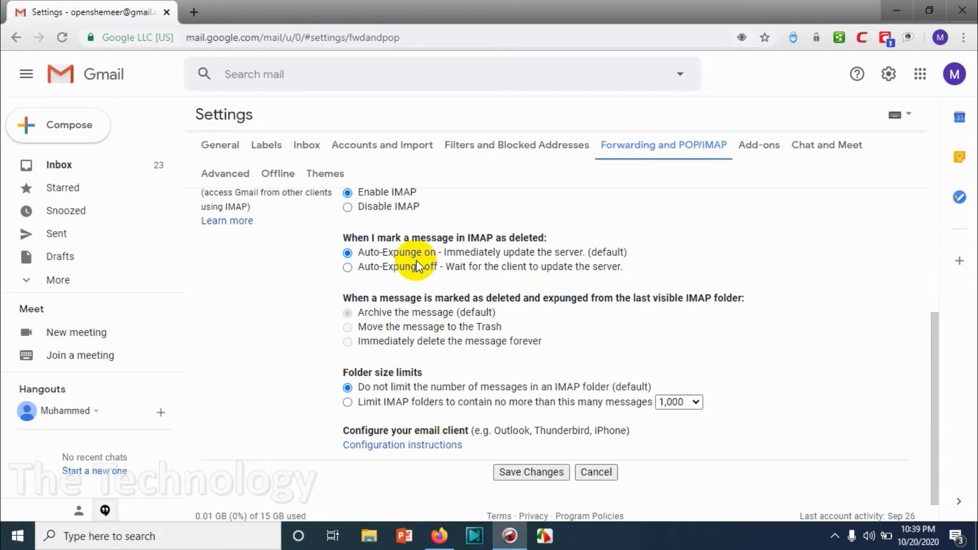
pyautogui.scroll(-3)
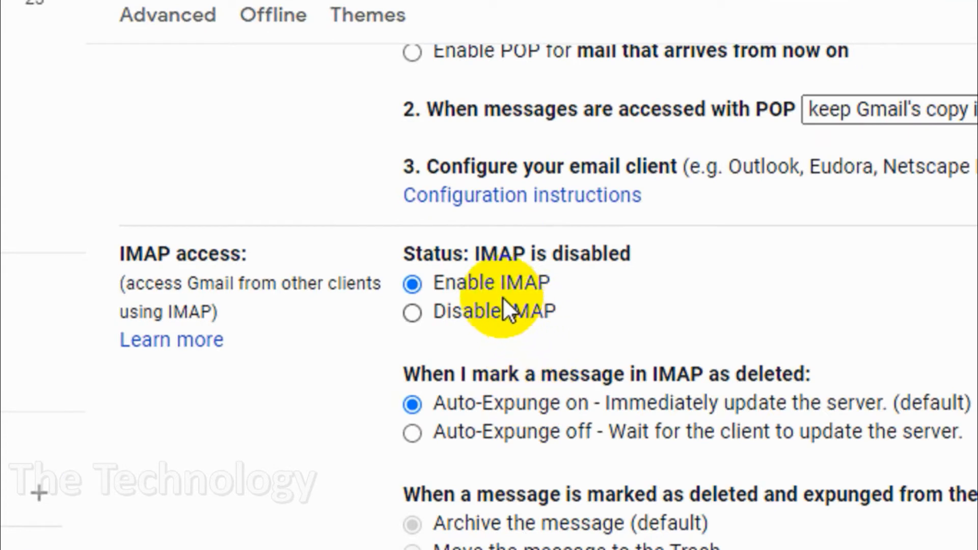
pyautogui.scroll(-3)
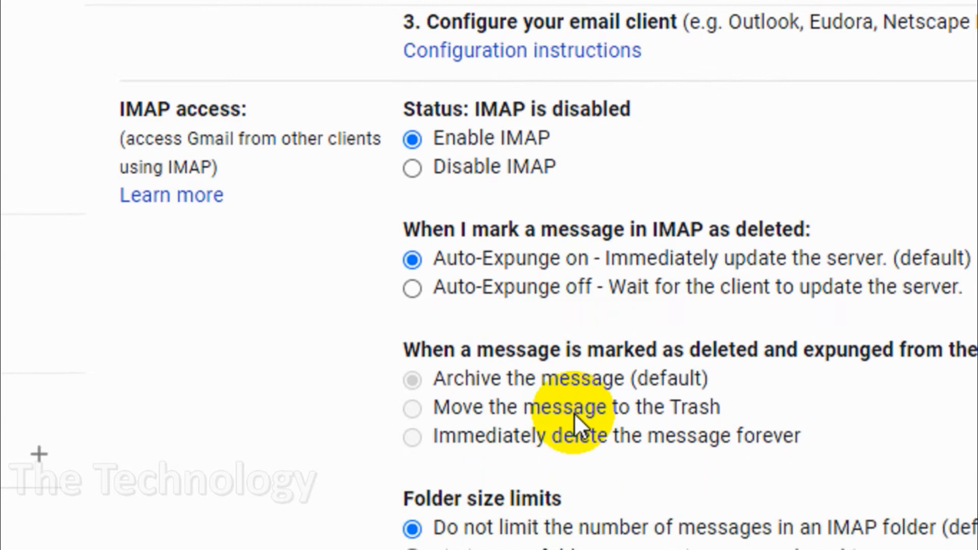
pyautogui.scroll(-3)
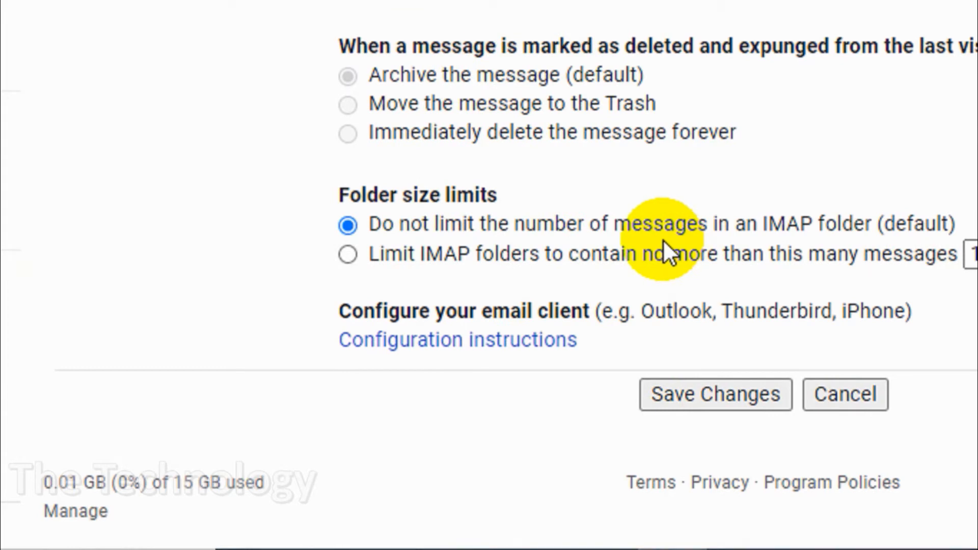
pyautogui.scroll(3)
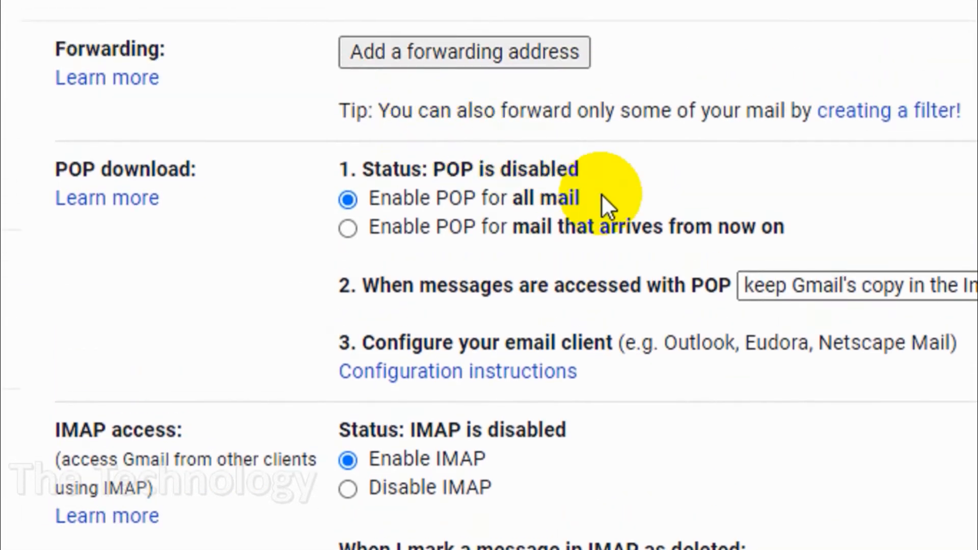
pyautogui.scroll(-3)
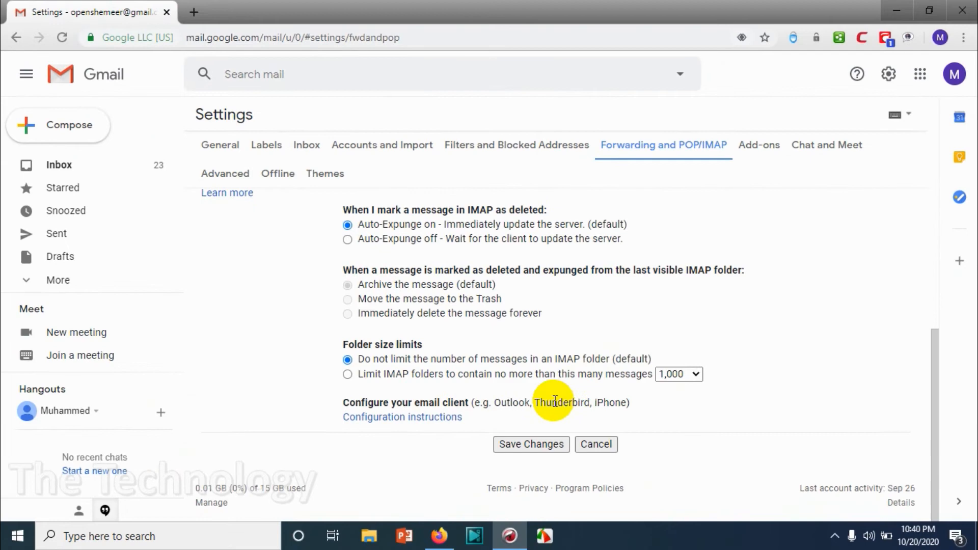
pyautogui.click(531, 444)
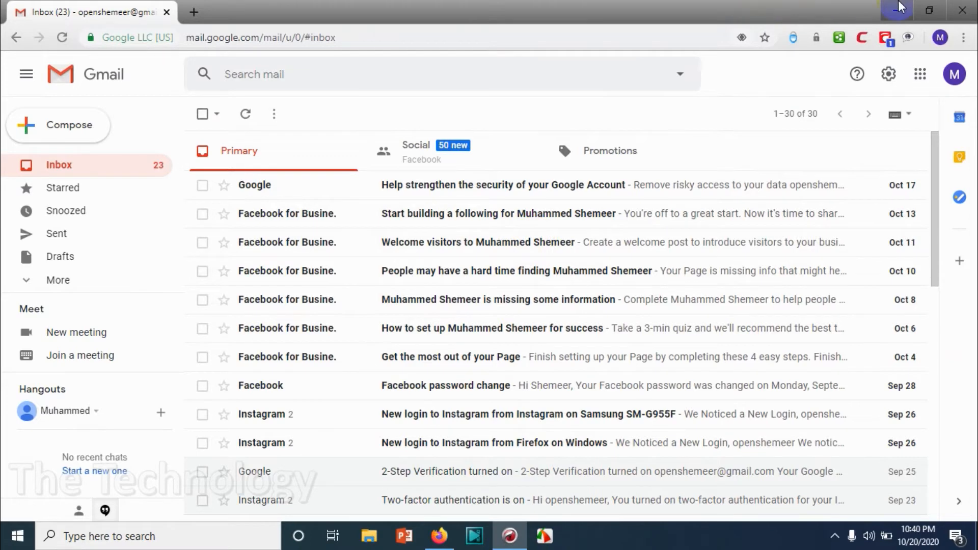
# Minimize Chrome and move past Outlook 2016's welcome screen
pyautogui.click(12, 536)
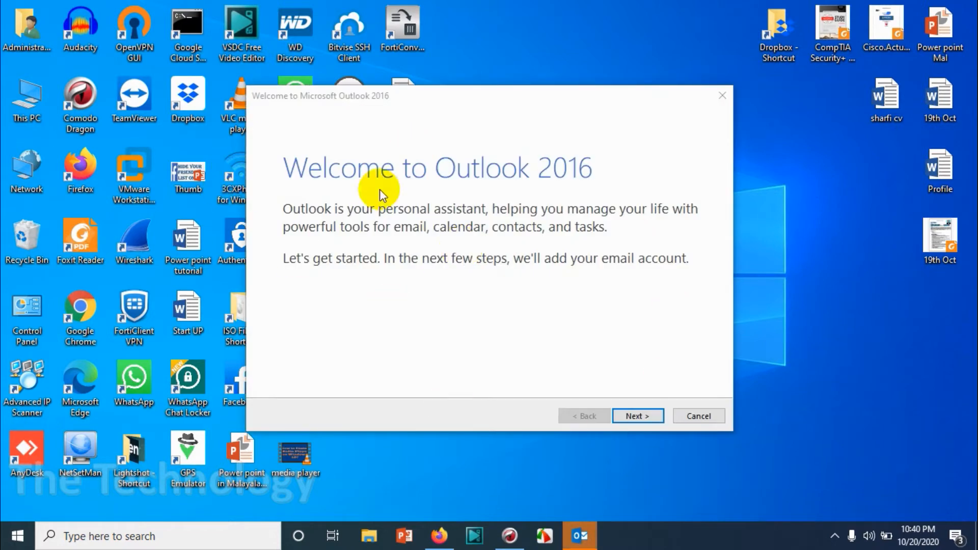
pyautogui.moveTo(498, 150)
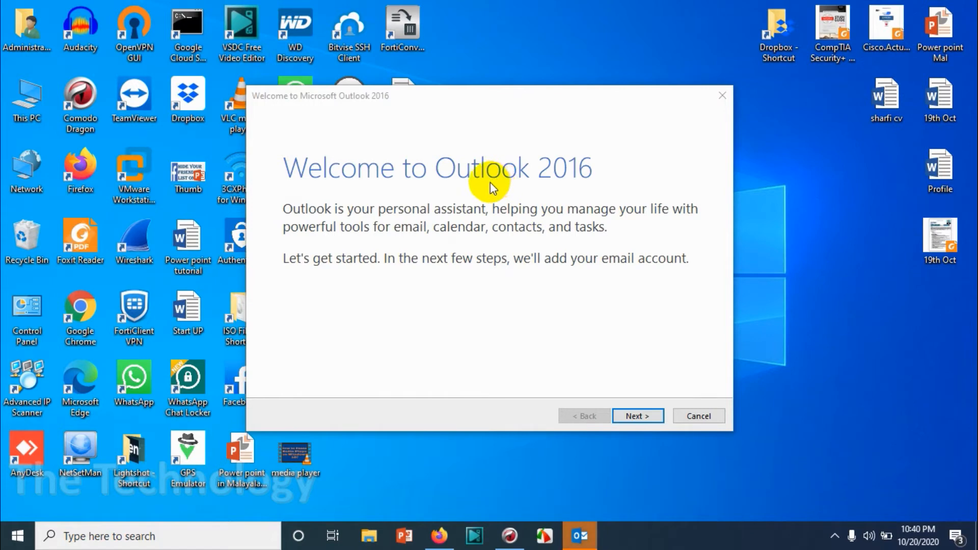
pyautogui.click(637, 416)
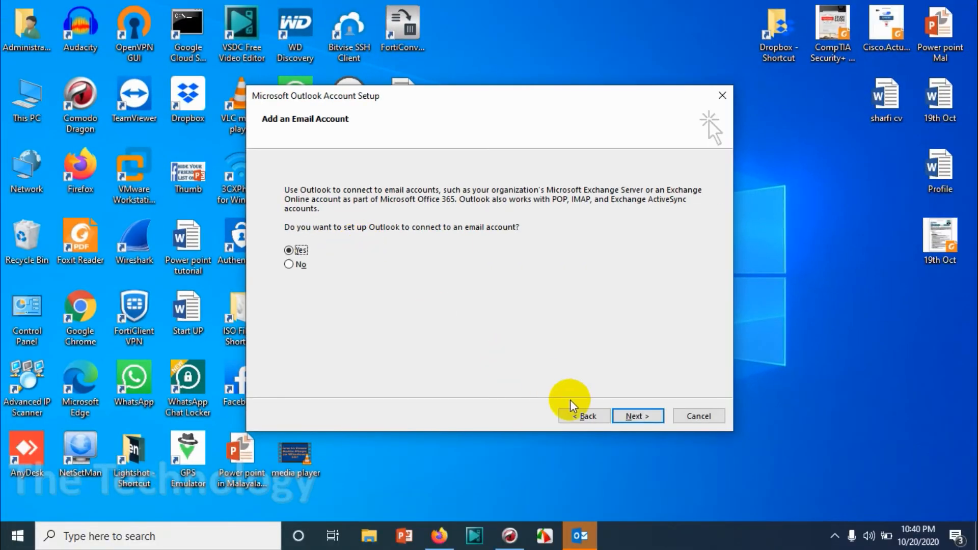
# Choose manual setup with a POP or IMAP account type and reach the server settings form
pyautogui.click(637, 416)
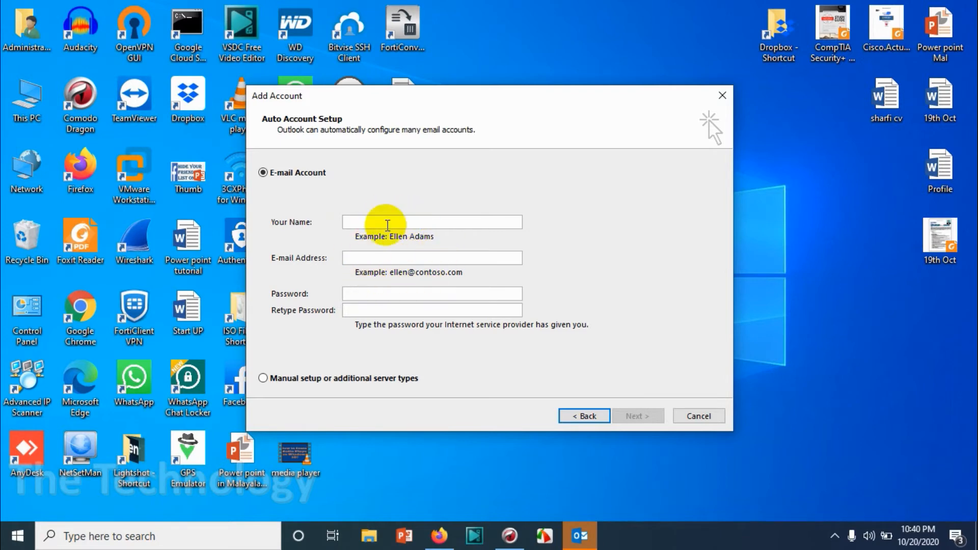
pyautogui.moveTo(404, 330)
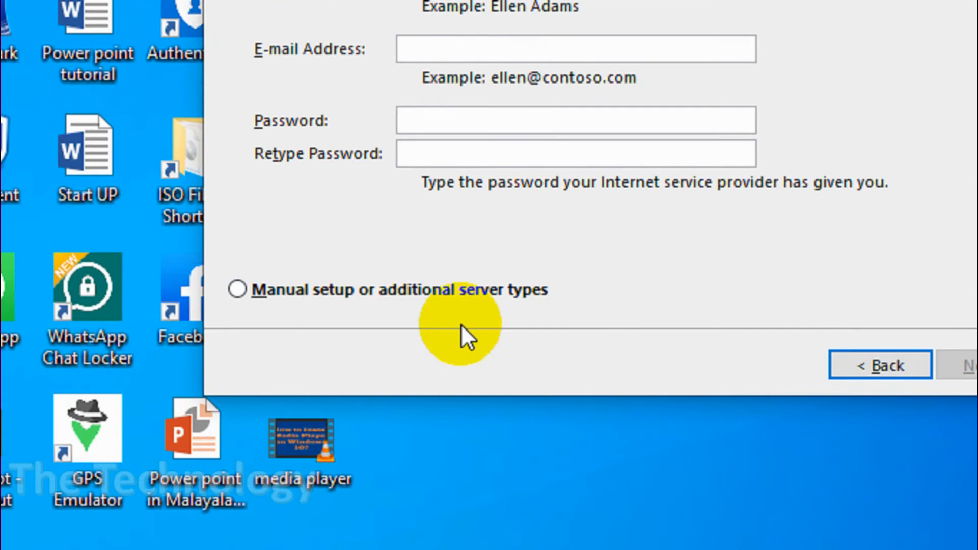
pyautogui.click(237, 289)
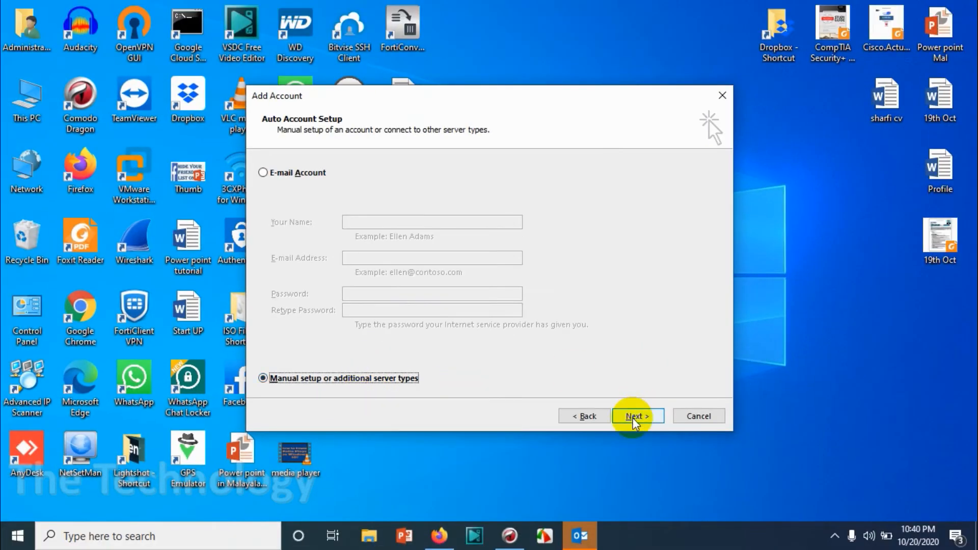
pyautogui.click(638, 417)
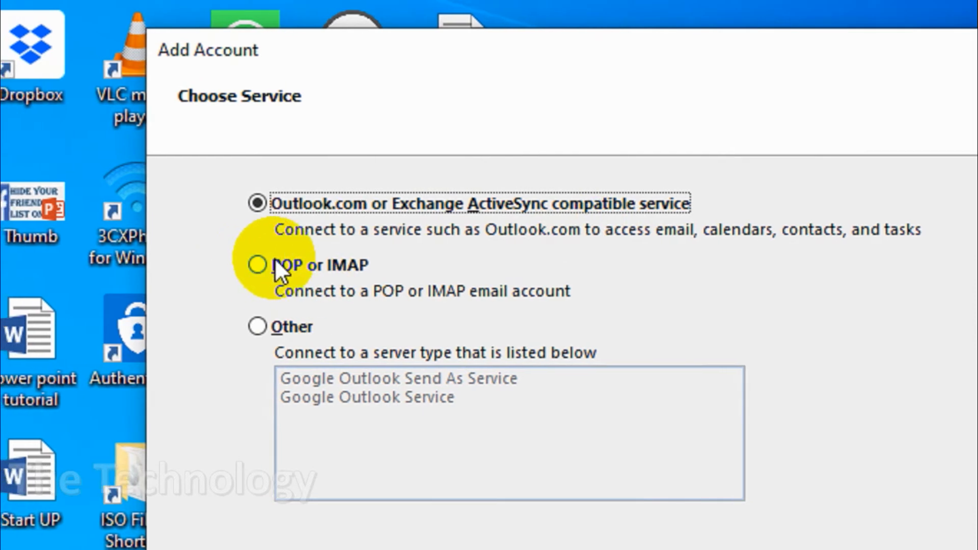
pyautogui.click(257, 263)
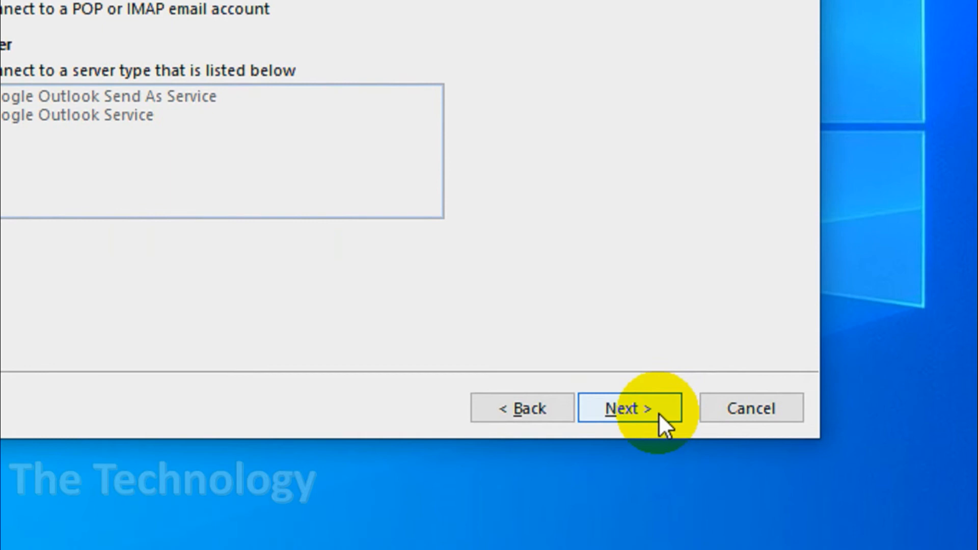
pyautogui.click(628, 408)
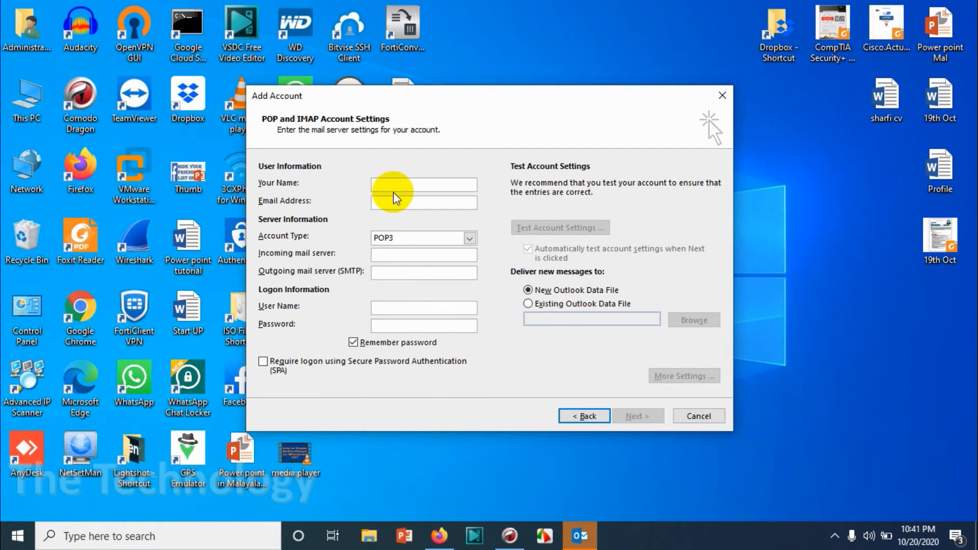
pyautogui.write('Muhammed')
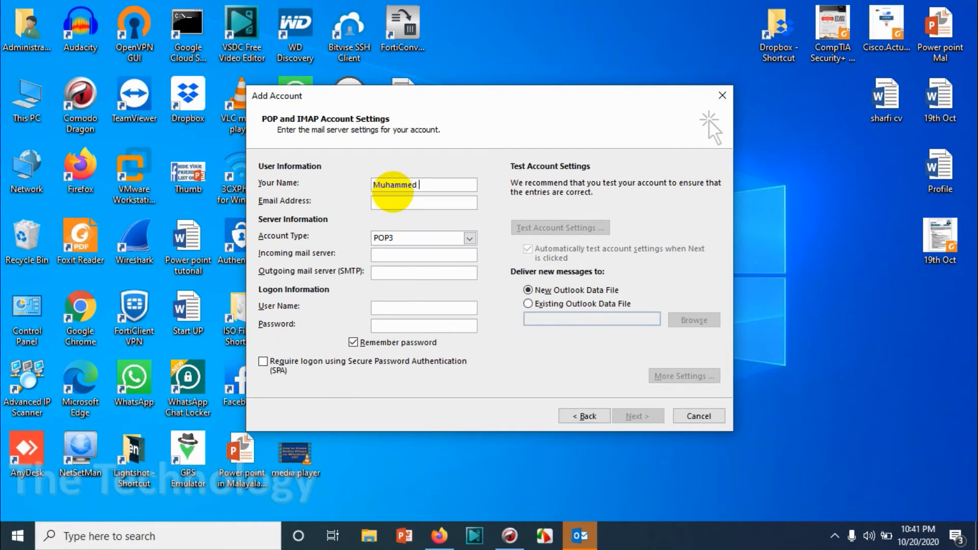
pyautogui.write('Shemeer')
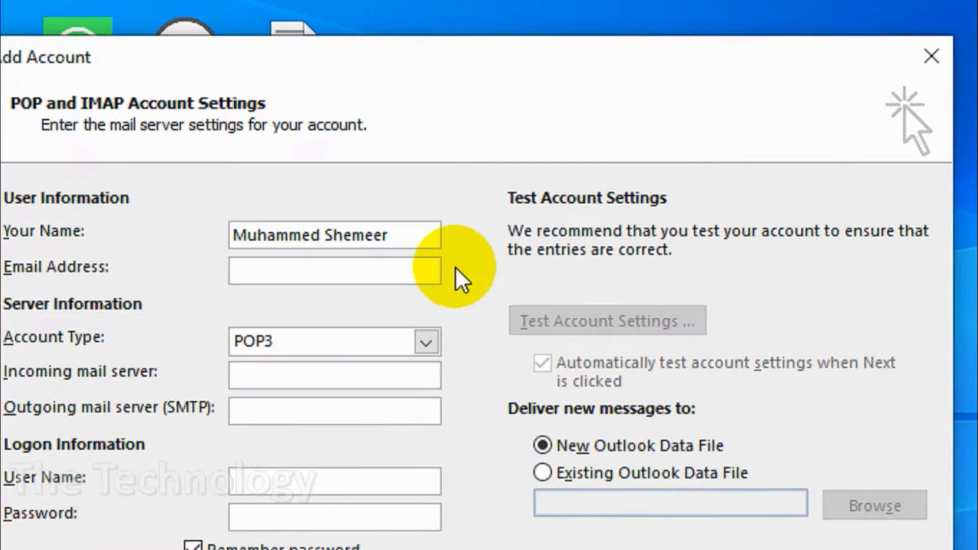
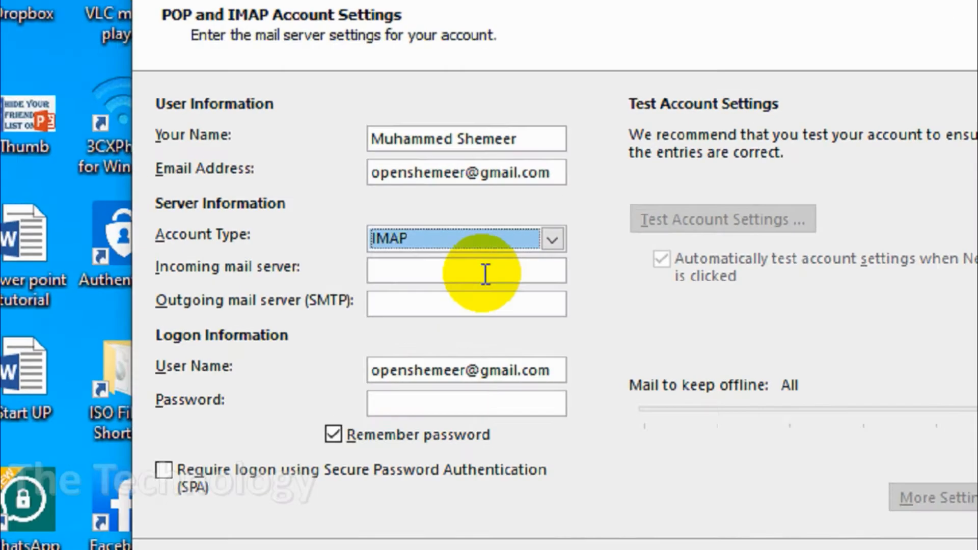
pyautogui.write('im')
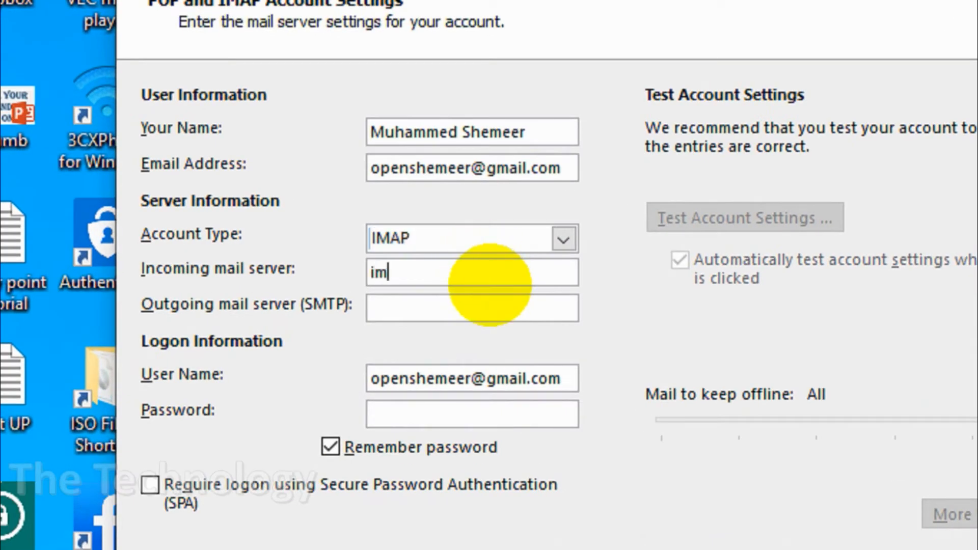
pyautogui.write('ap.gmail.com')
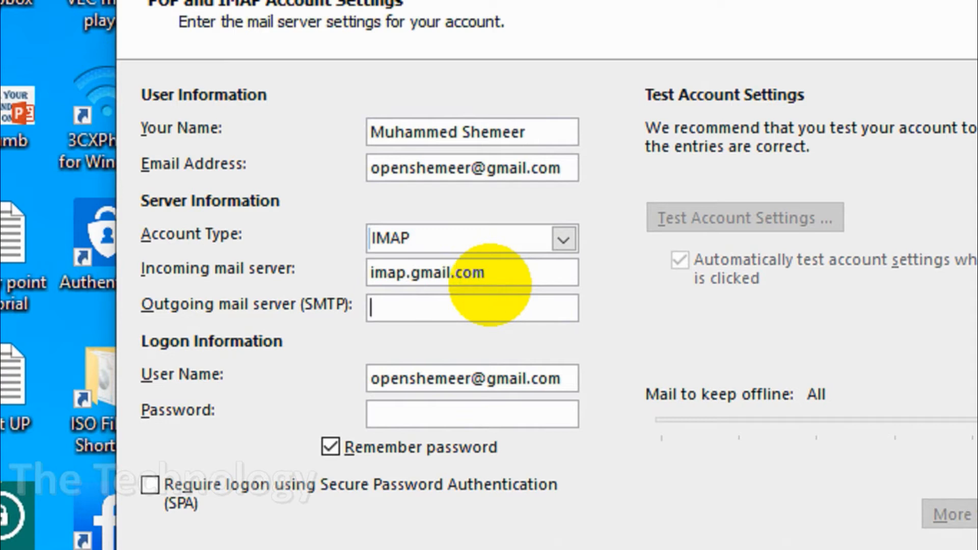
pyautogui.write('smtp.gmail.')
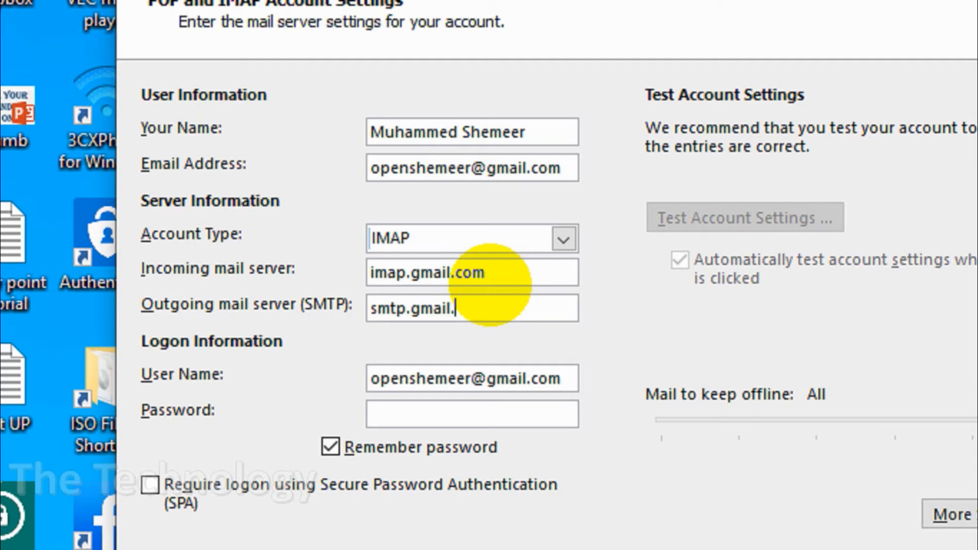
pyautogui.write('com')
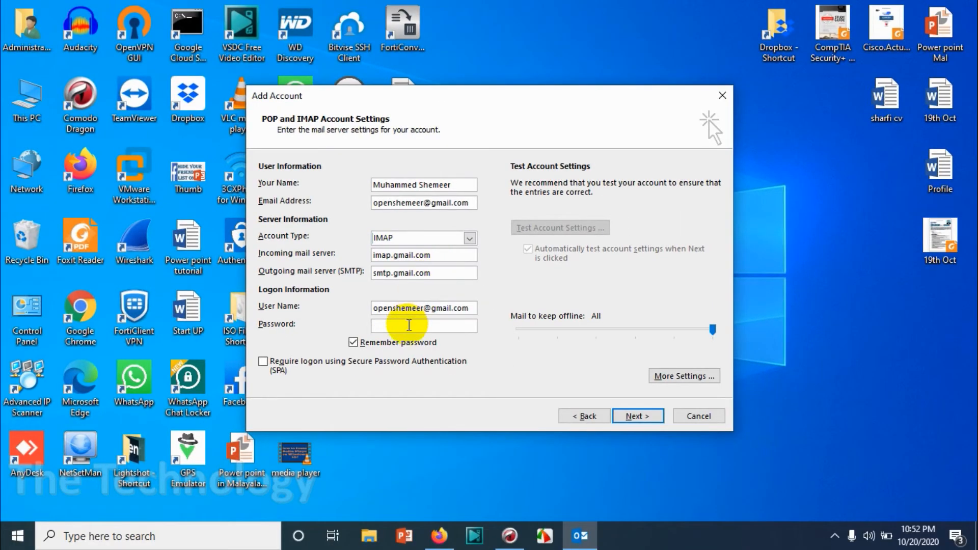
pyautogui.write('****')
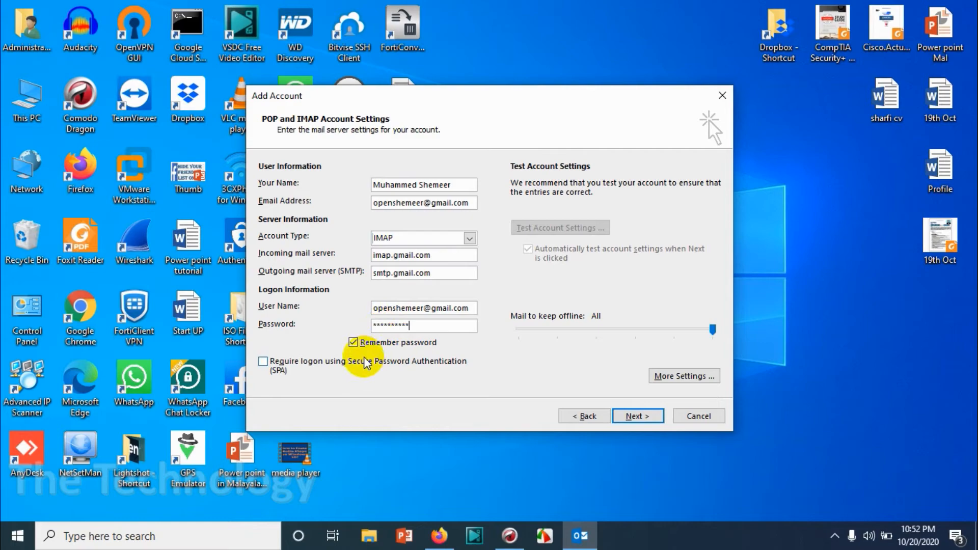
# Require Secure Password Authentication and bring up More Settings
pyautogui.click(264, 361)
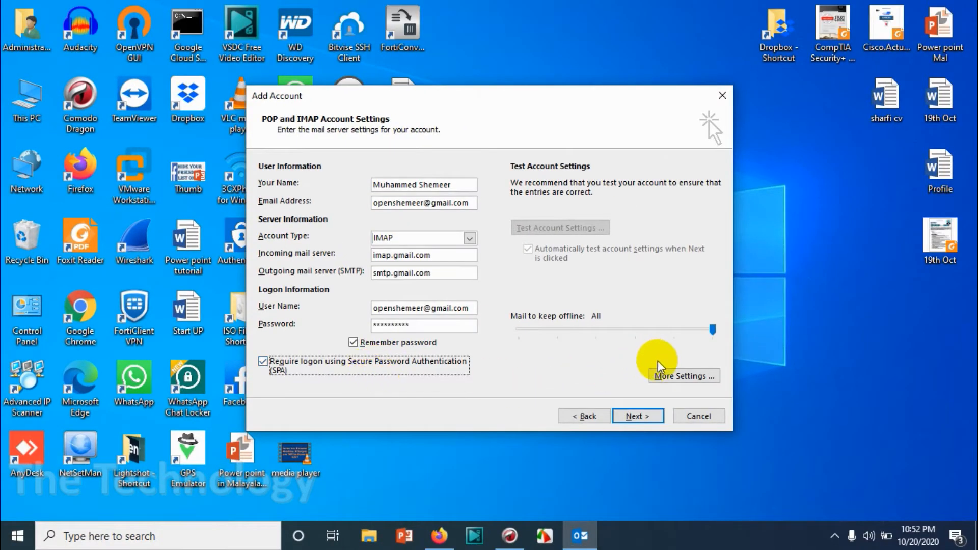
pyautogui.click(683, 375)
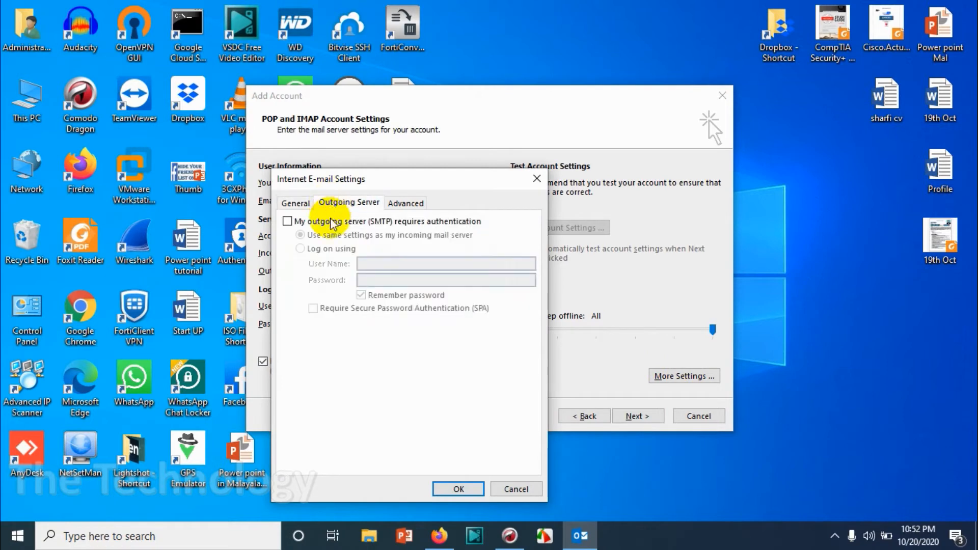
# Require outgoing SMTP authentication using the incoming login, set IMAP to SSL and SMTP to TLS
pyautogui.click(287, 220)
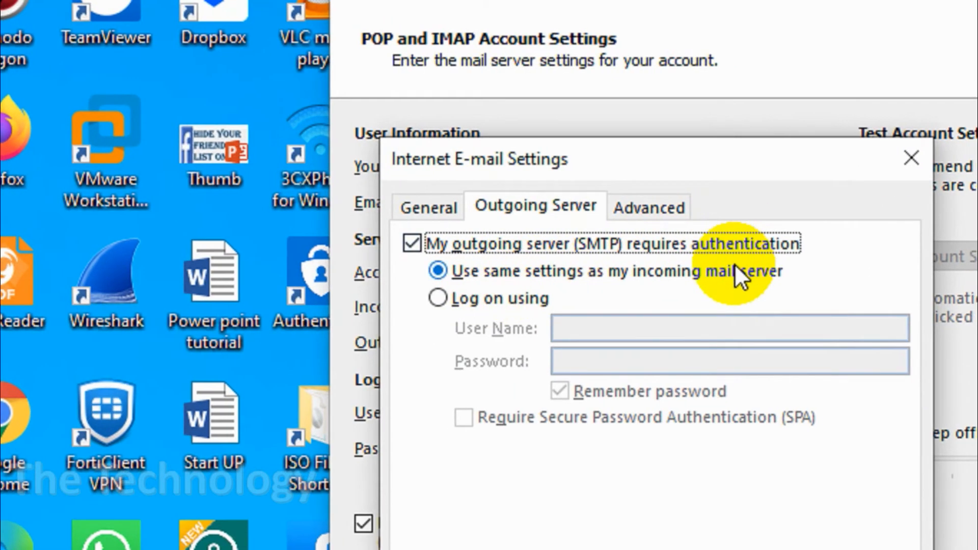
pyautogui.click(649, 207)
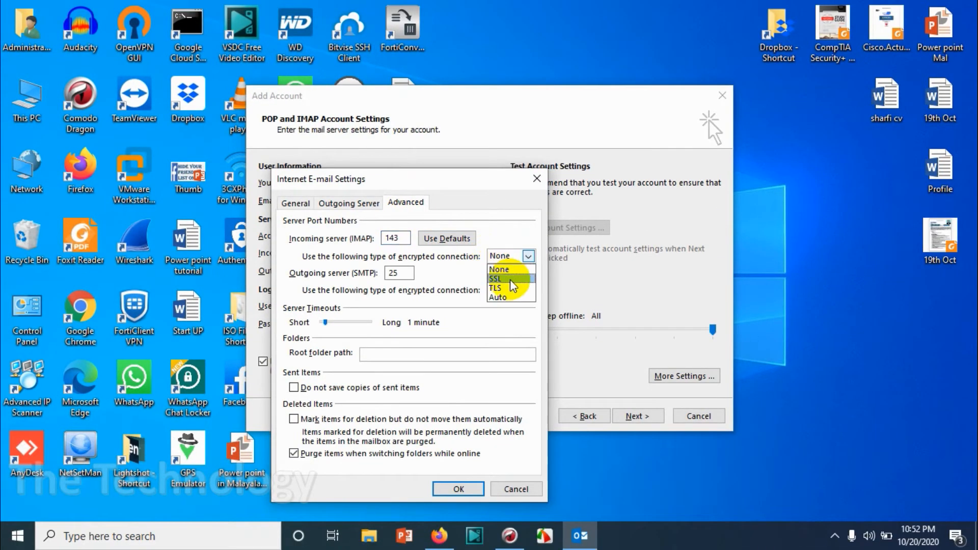
pyautogui.click(507, 278)
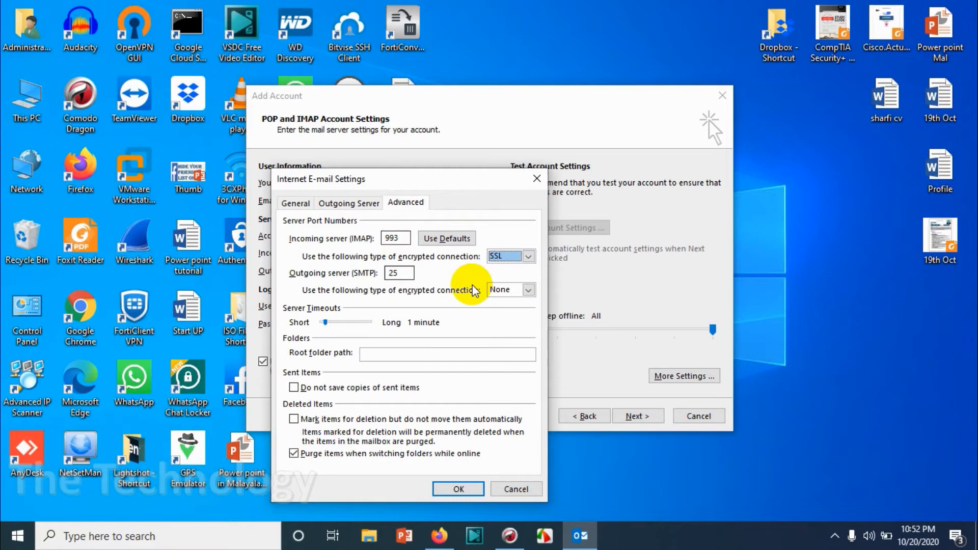
pyautogui.click(509, 289)
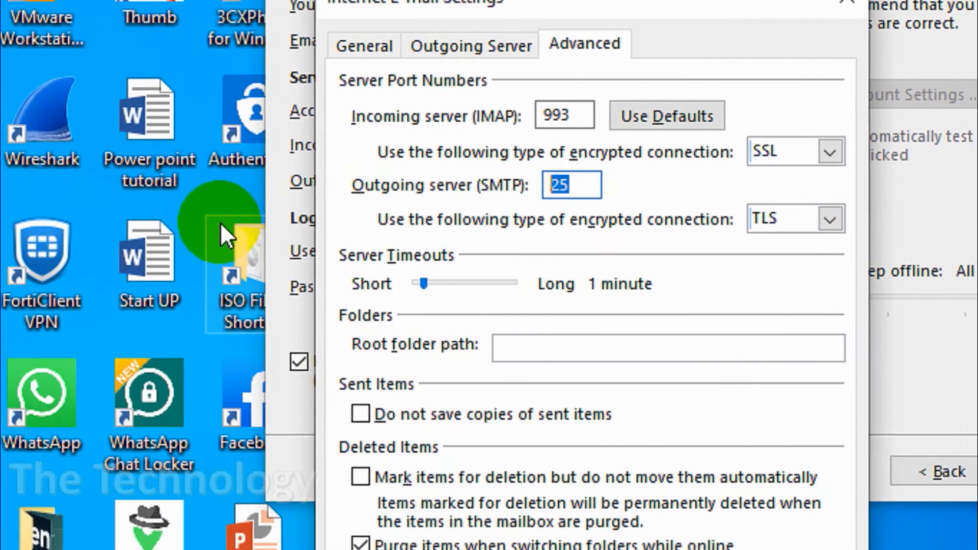
# Set the outgoing port to 587 with incoming 993 and apply the advanced settings
pyautogui.write('587')
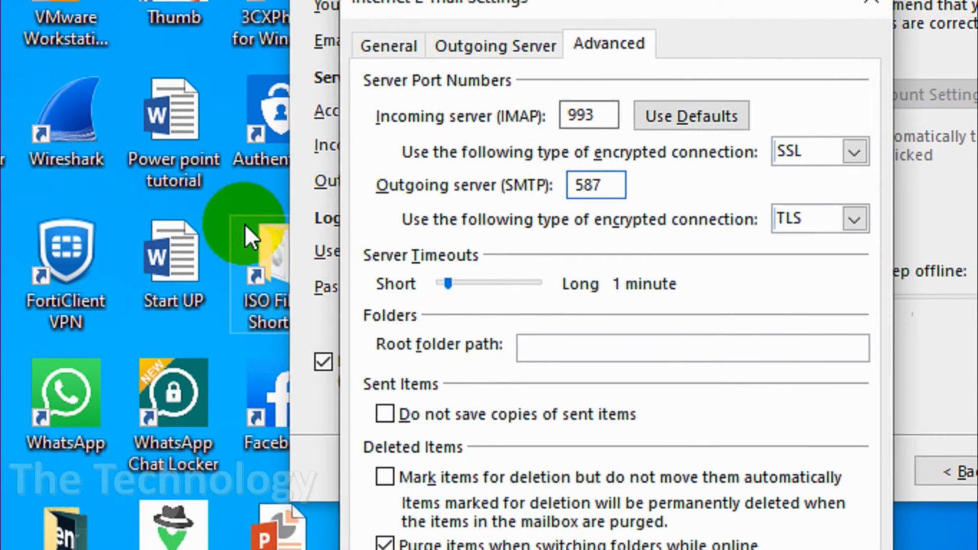
pyautogui.click(596, 186)
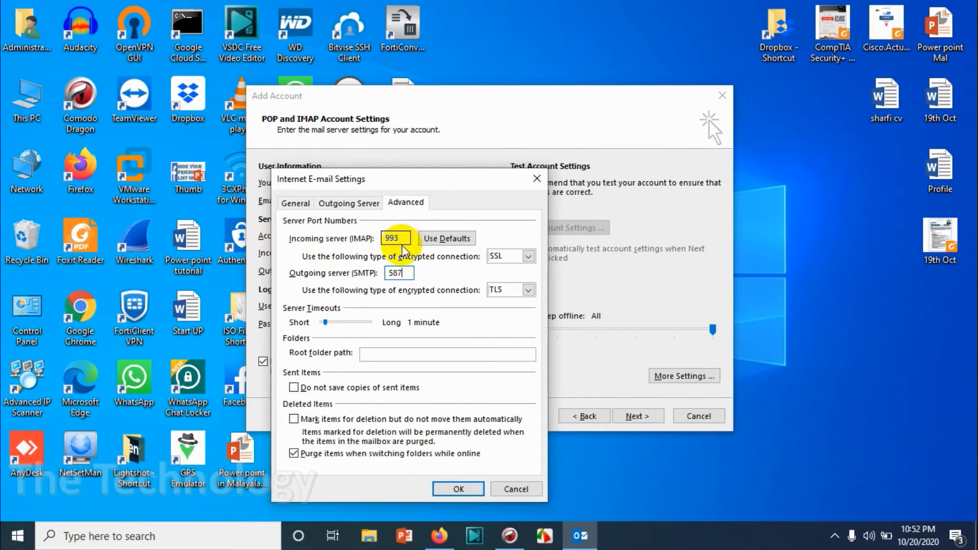
pyautogui.click(399, 273)
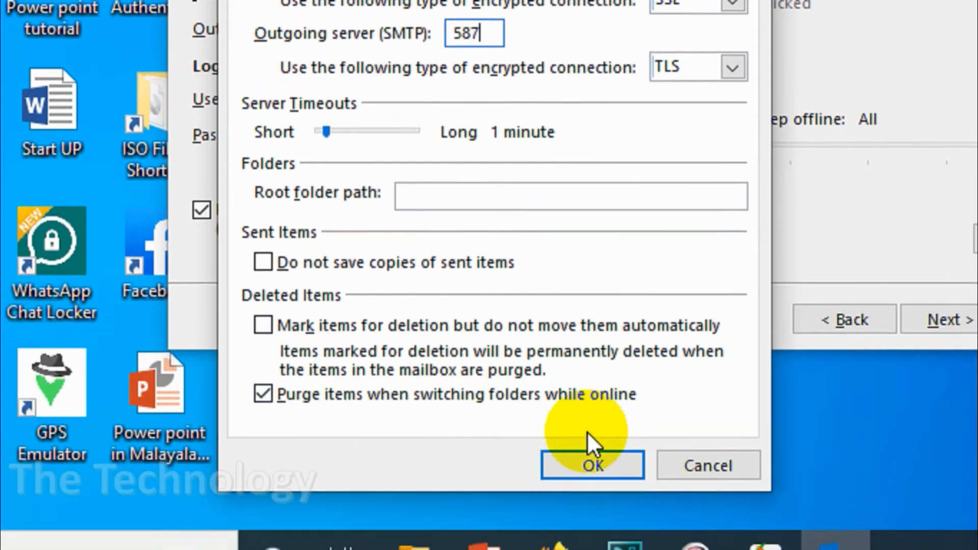
pyautogui.click(591, 465)
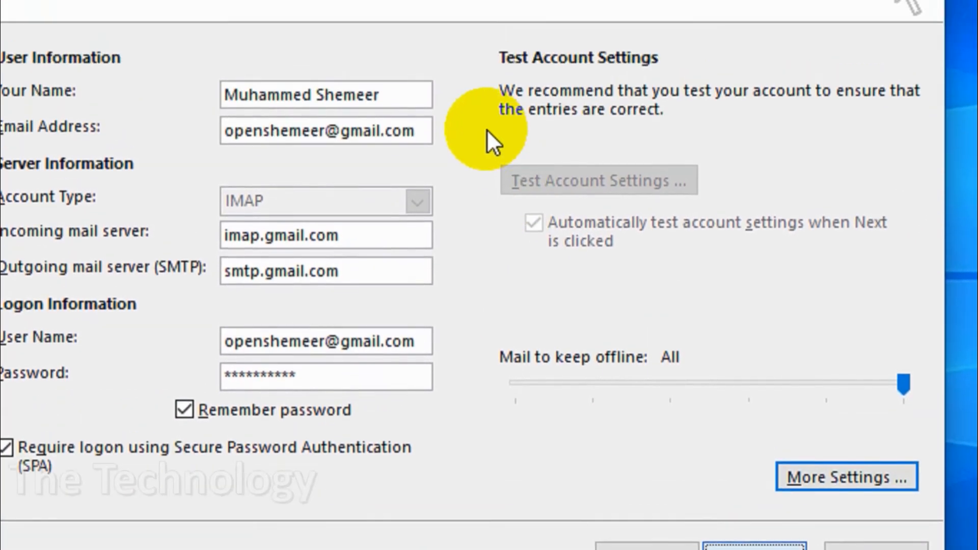
# Run the account test and submit the remembered Gmail password at the imap.gmail.com prompt
pyautogui.click(638, 416)
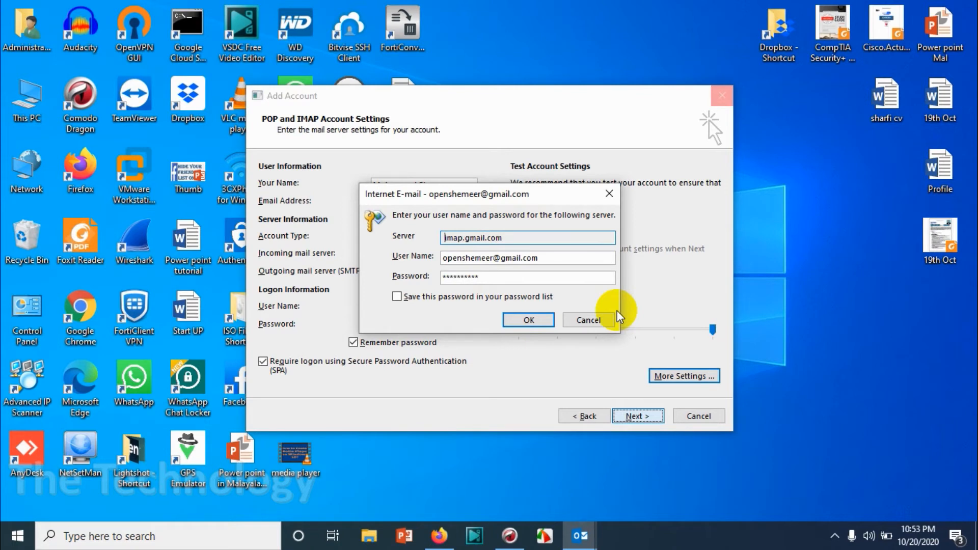
pyautogui.click(397, 297)
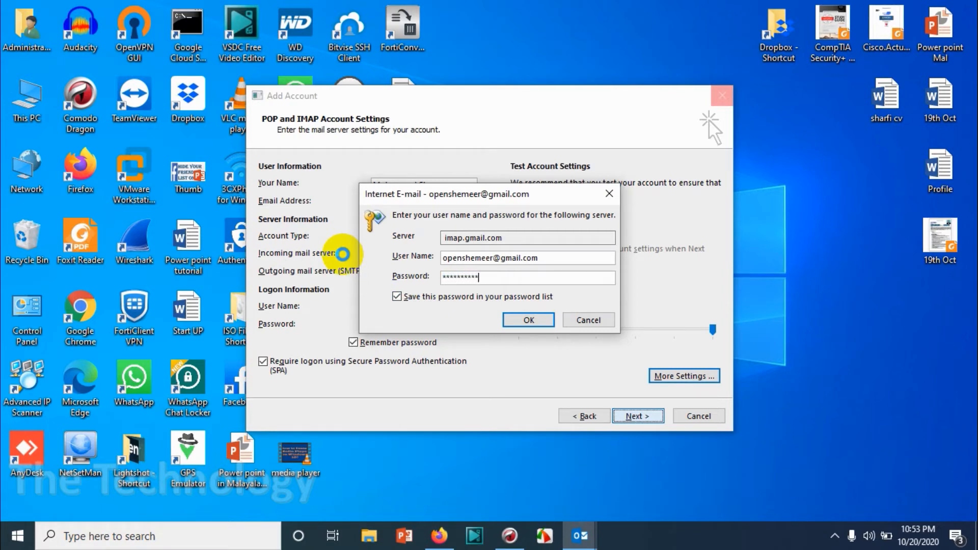
pyautogui.click(397, 296)
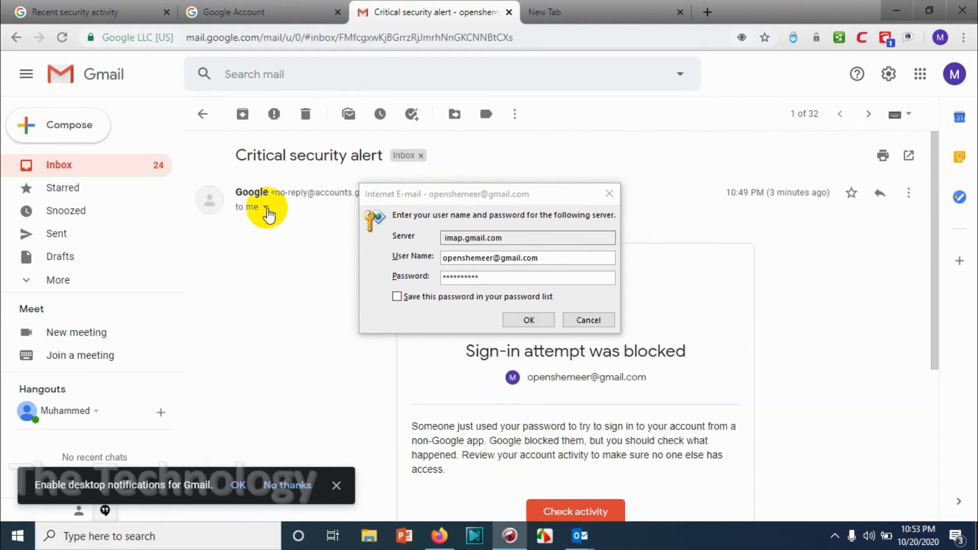
# Turn on less secure app access in the Google Account security settings
pyautogui.click(203, 113)
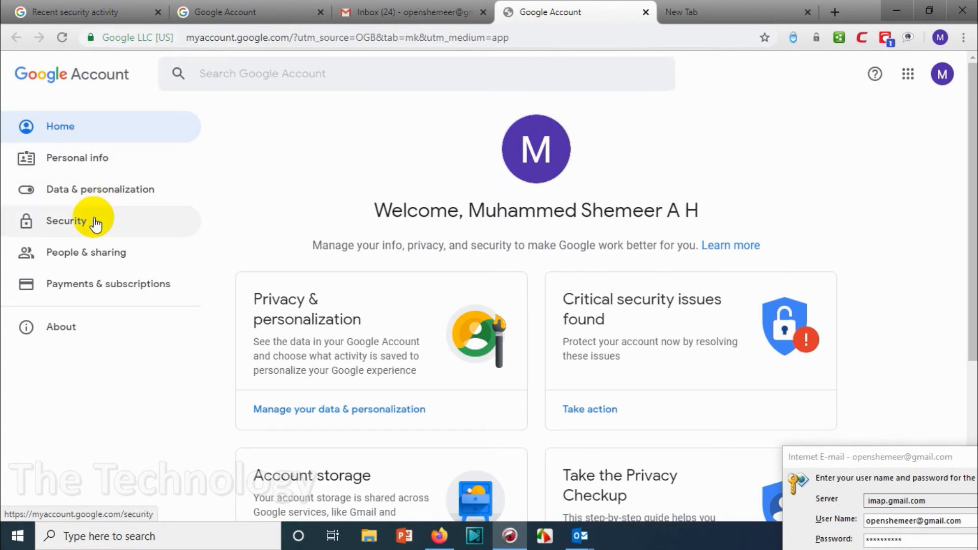
pyautogui.click(66, 221)
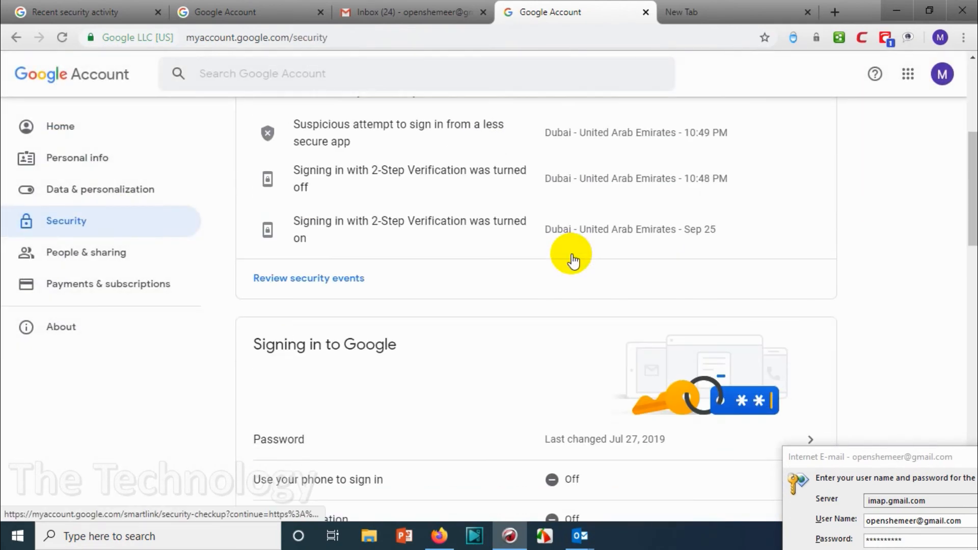
pyautogui.scroll(-3)
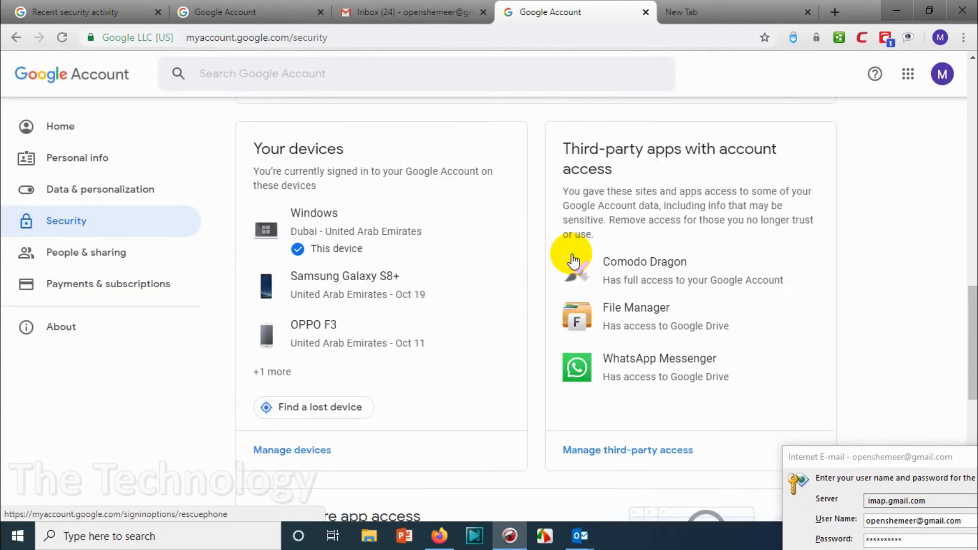
pyautogui.scroll(-3)
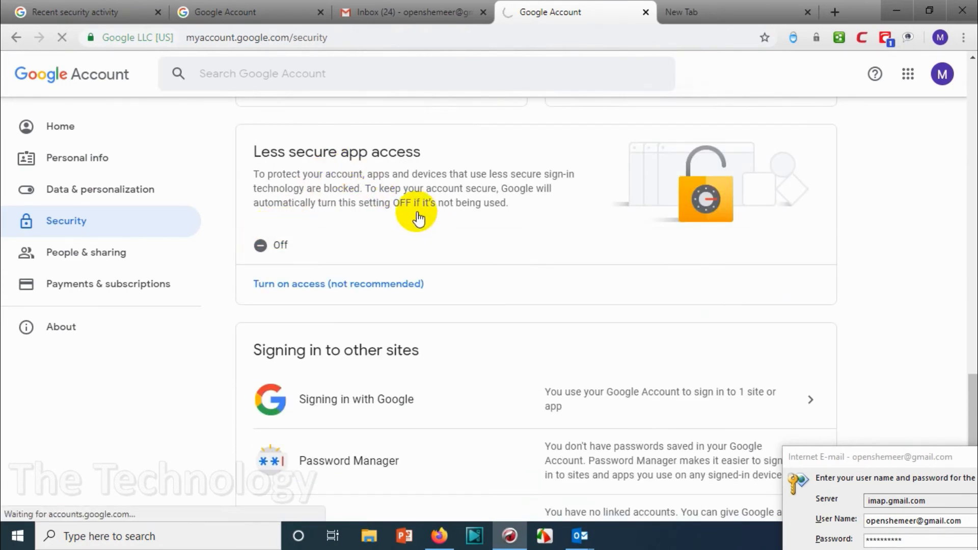
pyautogui.click(339, 284)
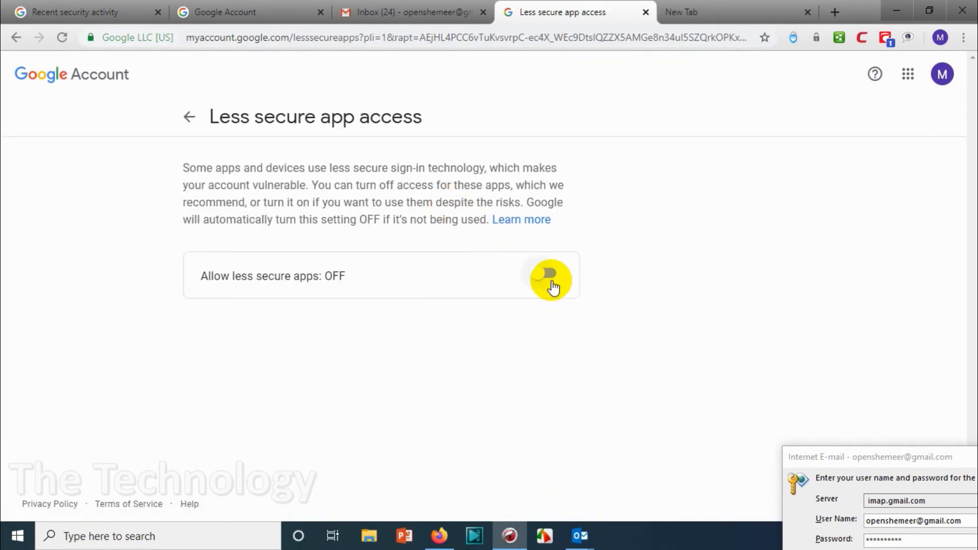
pyautogui.click(548, 276)
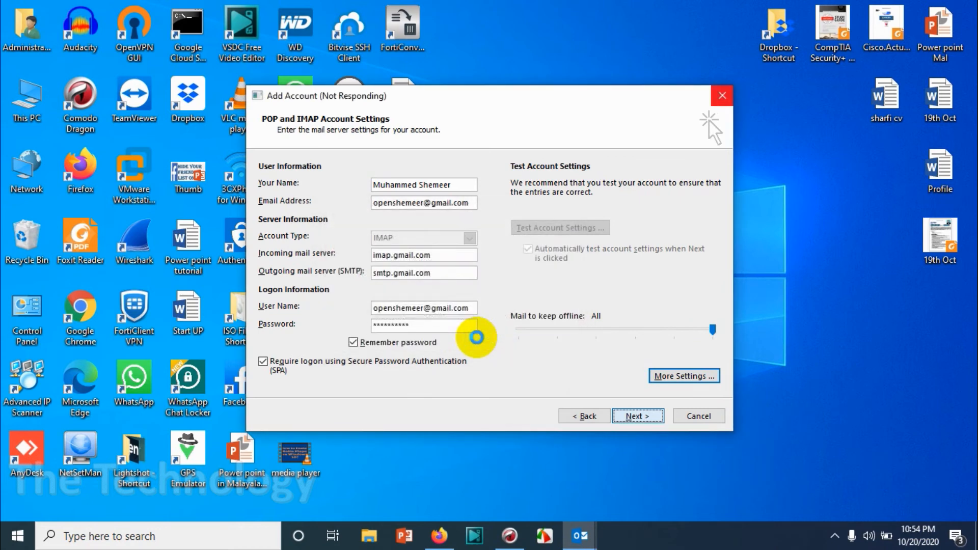
# Rerun the account tests successfully, dismiss the results and finish adding the Gmail account
pyautogui.click(637, 415)
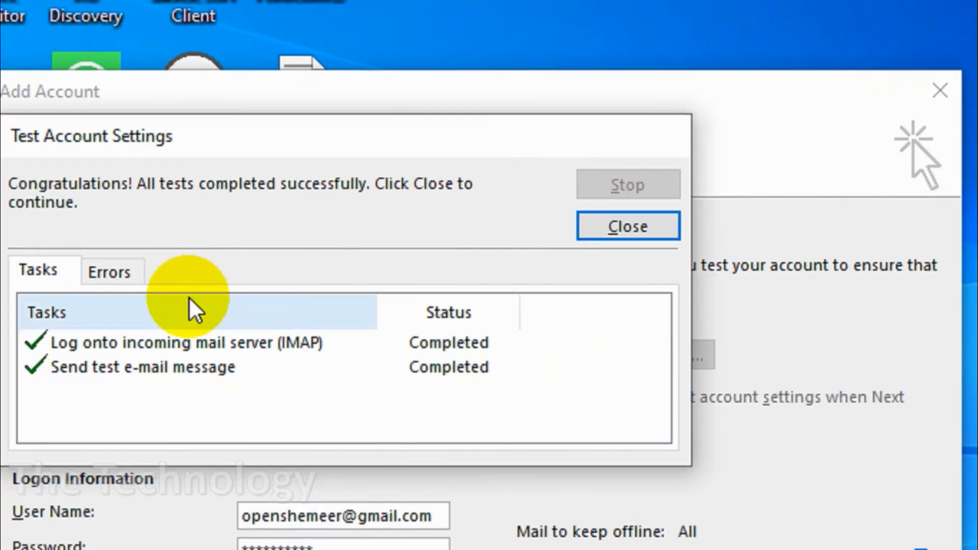
pyautogui.click(627, 226)
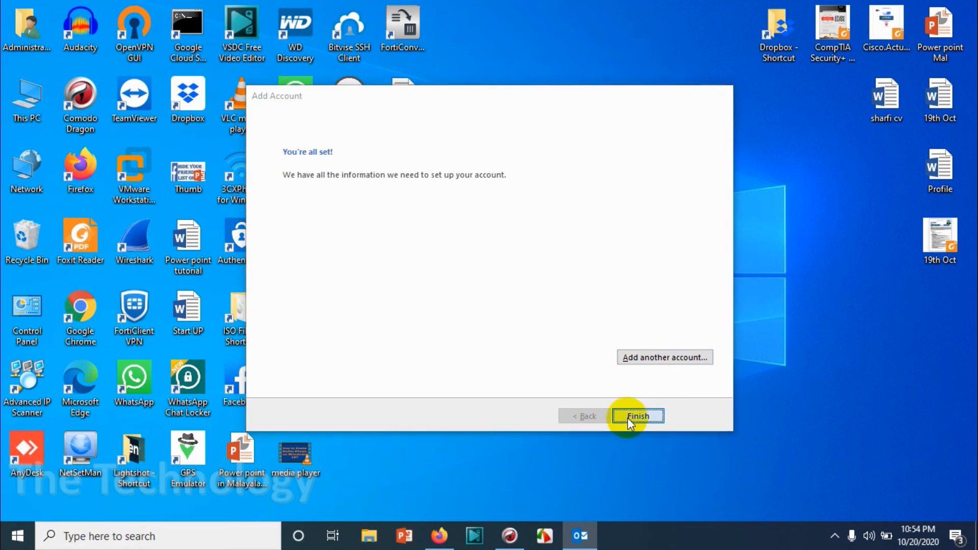
pyautogui.click(637, 417)
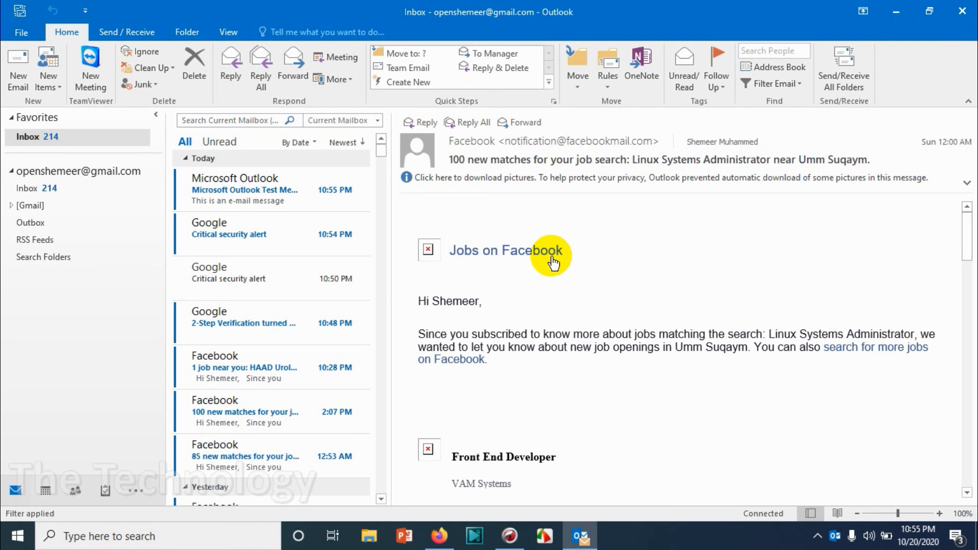
# Expand the [Gmail] folder to list Drafts, Sent Mail, Trash, Important, Spam and Starred
pyautogui.scroll(-3)
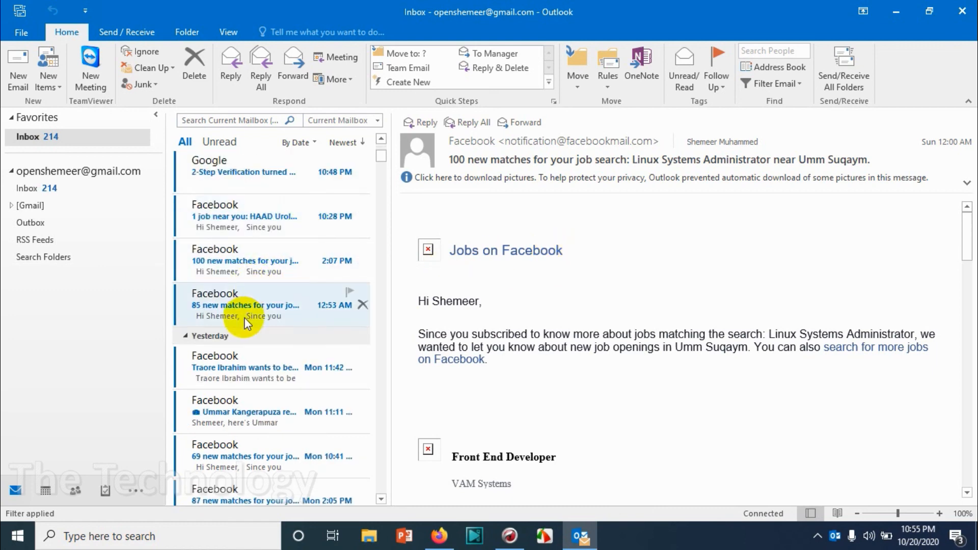
pyautogui.click(30, 205)
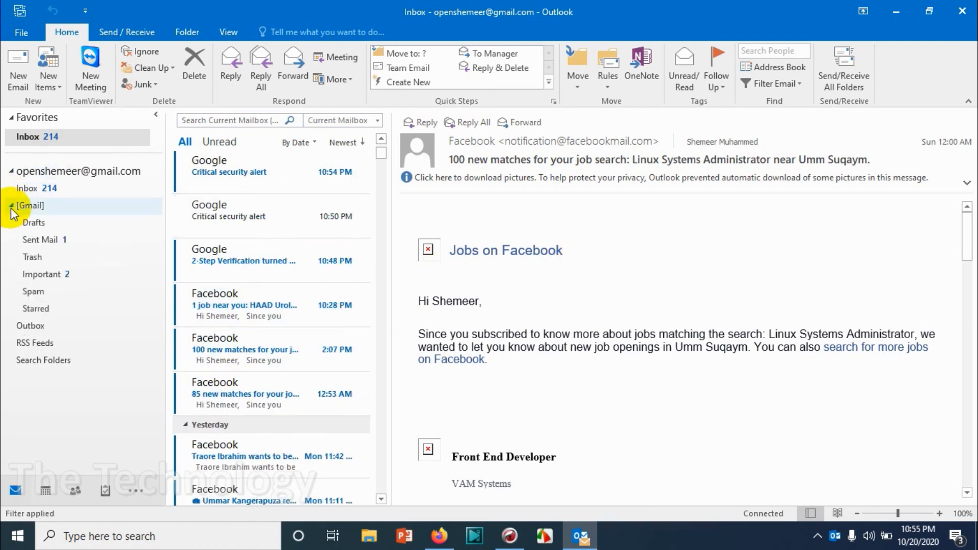